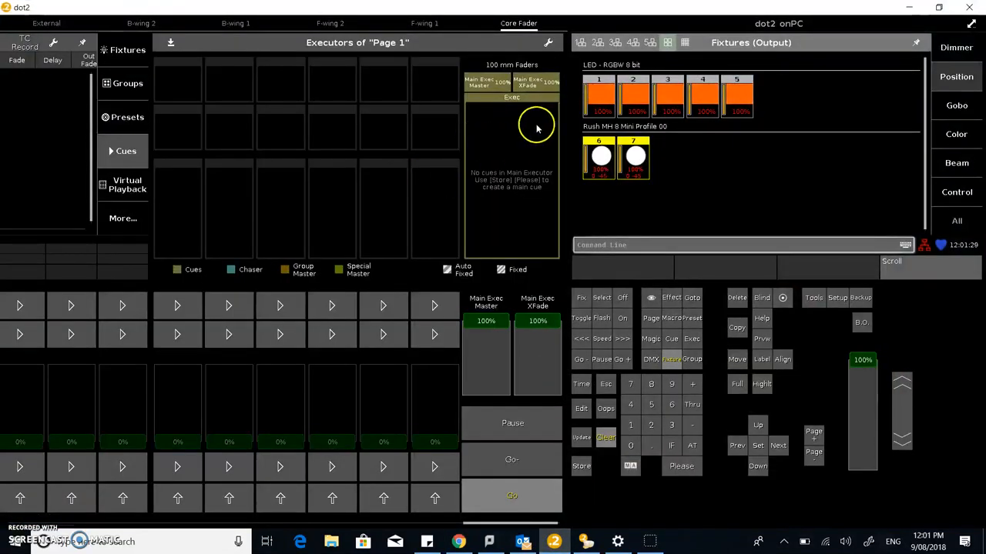
mouse_move(566, 111)
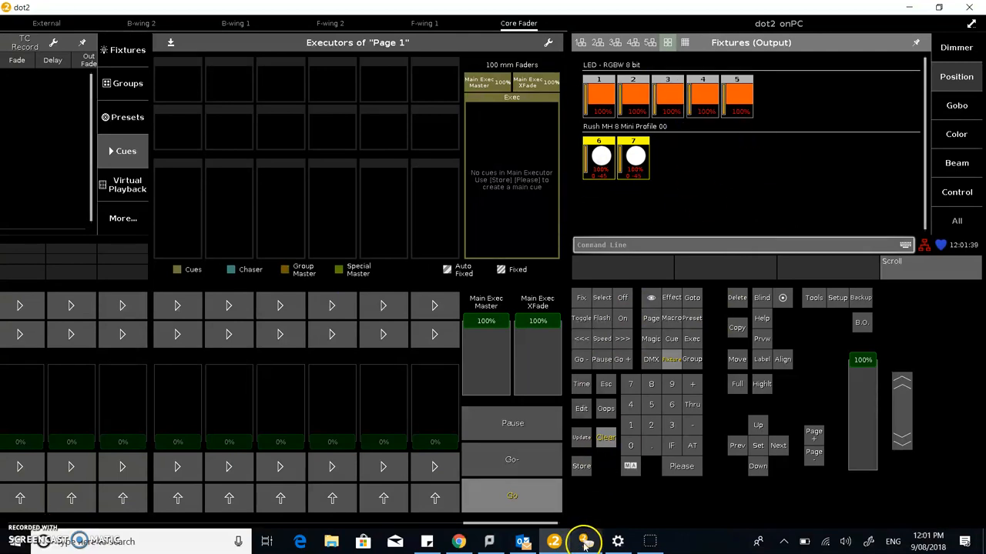
- Check the 3D stage visualiser, return to the console and show the fixture sheet of the seven fixtures
click(584, 542)
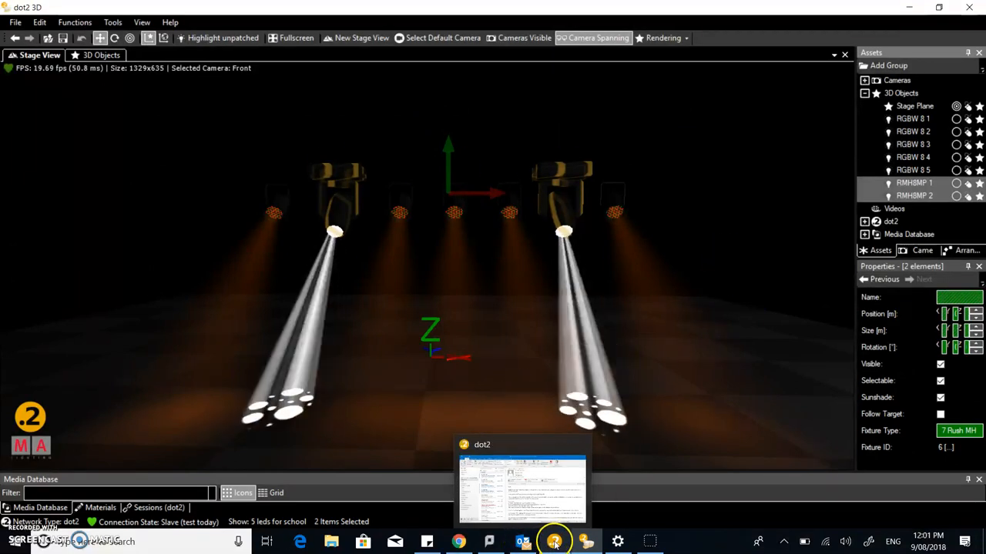
click(522, 485)
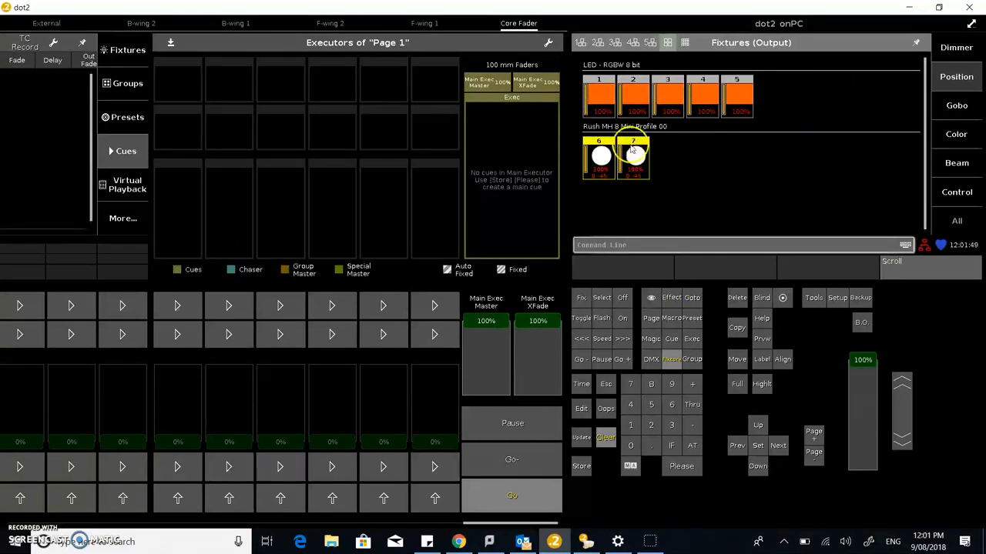
mouse_move(754, 143)
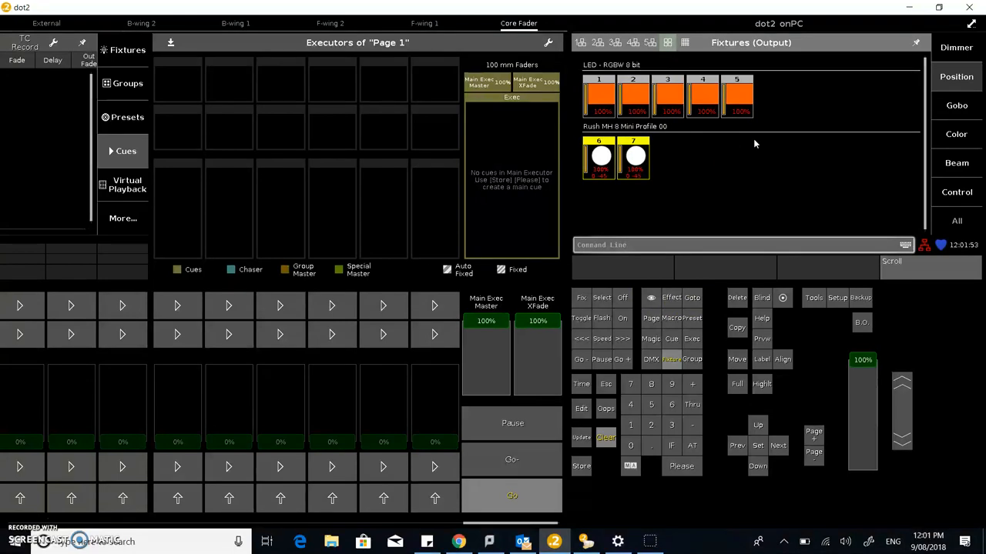
mouse_move(736, 141)
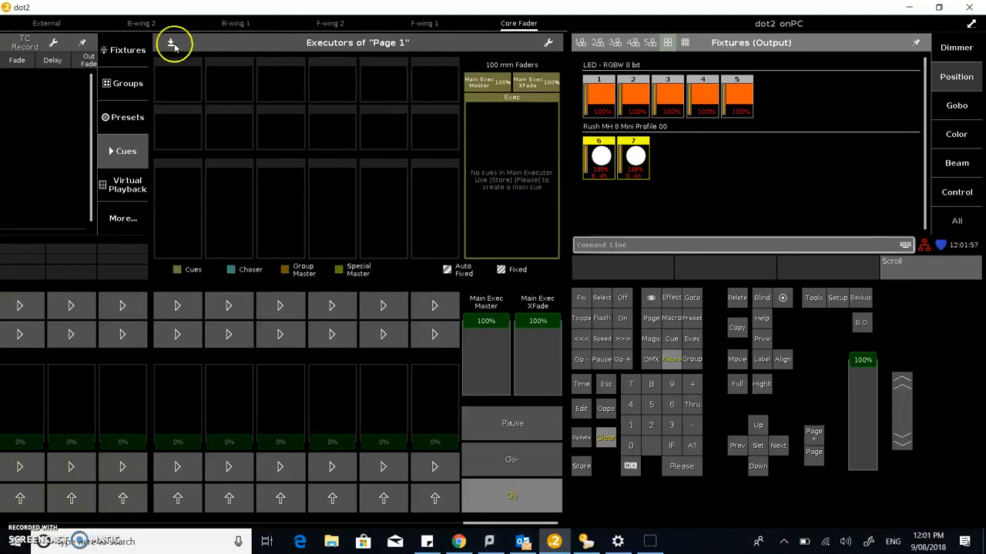
click(171, 43)
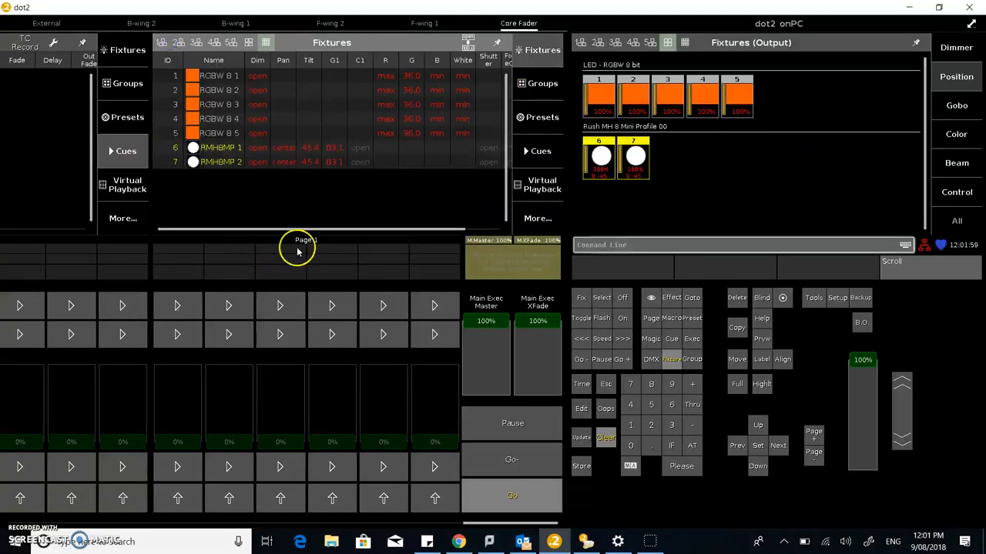
mouse_move(972, 144)
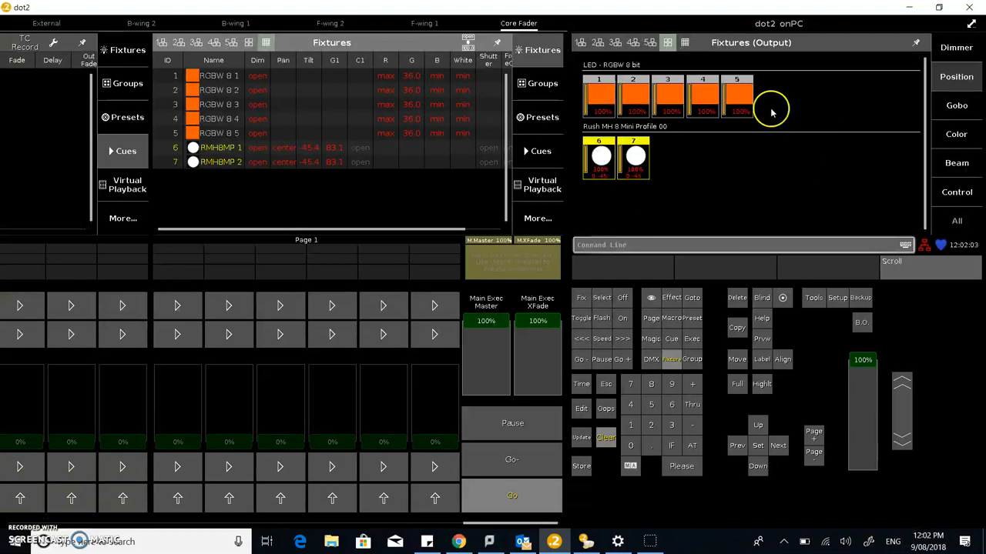
mouse_move(710, 148)
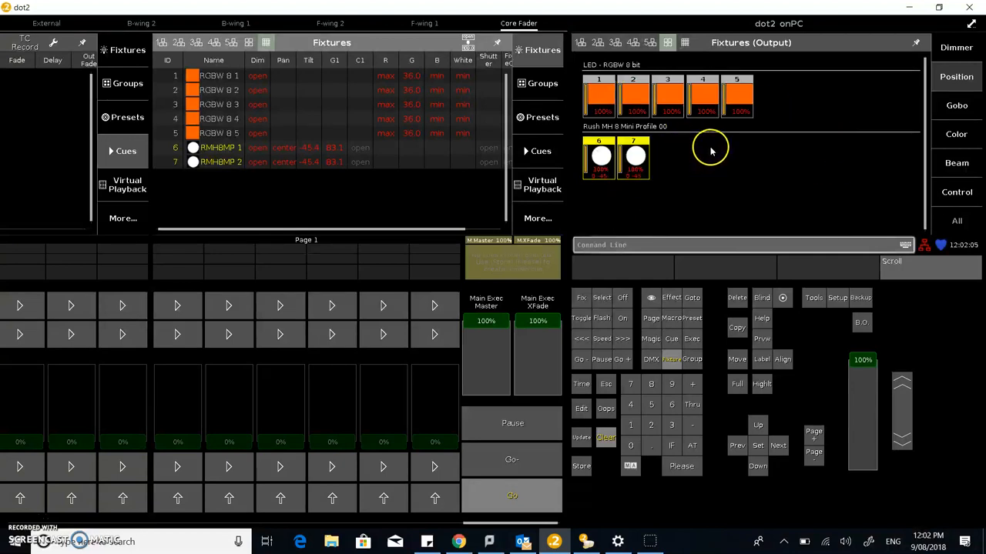
mouse_move(963, 139)
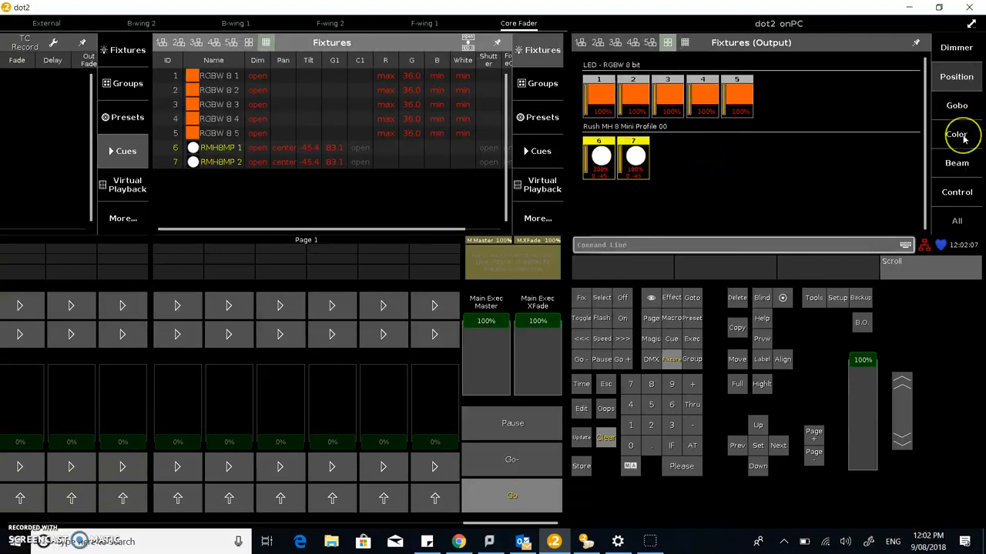
- Colour fixtures 1 through 7 green in the colour picker and show the colour preset pool
click(955, 134)
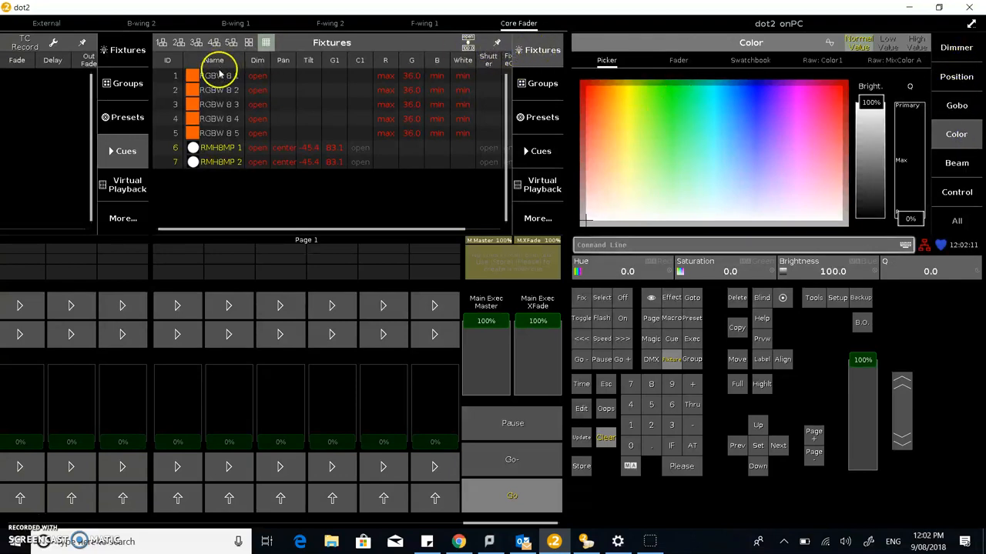
click(600, 86)
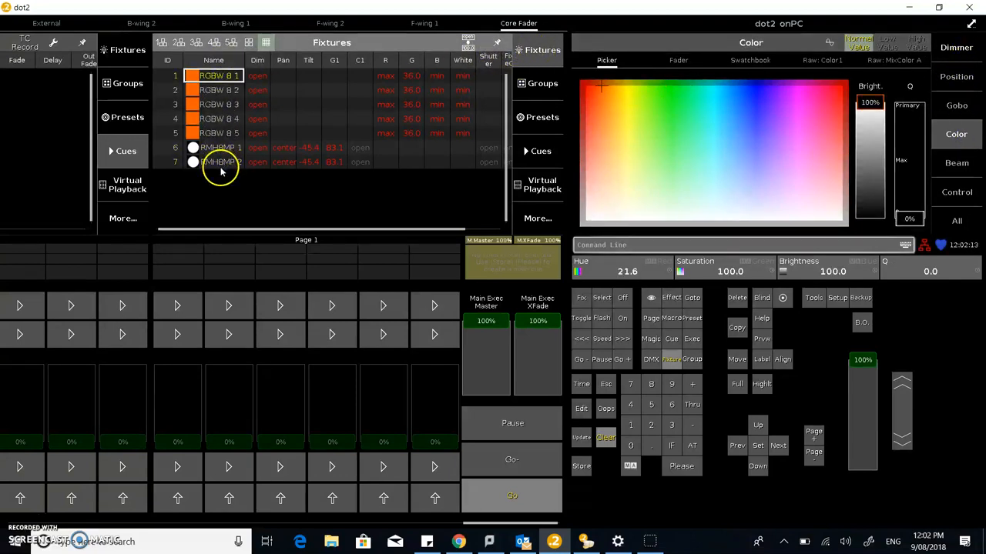
click(212, 162)
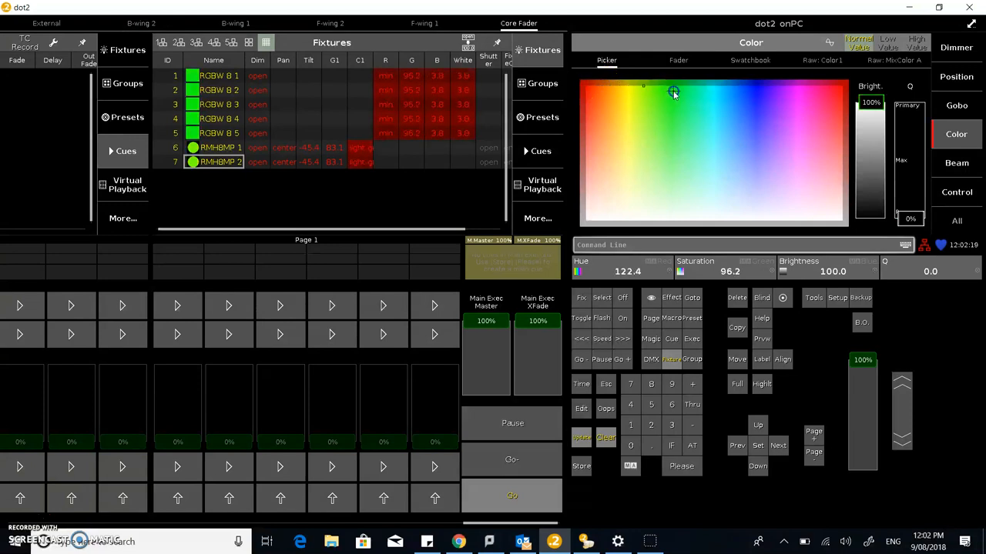
click(674, 92)
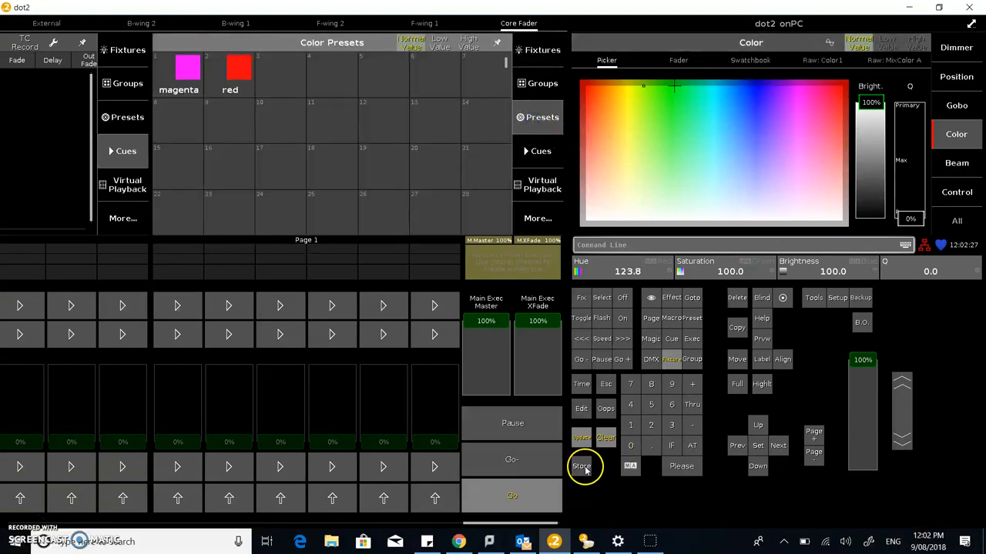
- Store the green look into the empty third colour preset slot and confirm its name
click(582, 465)
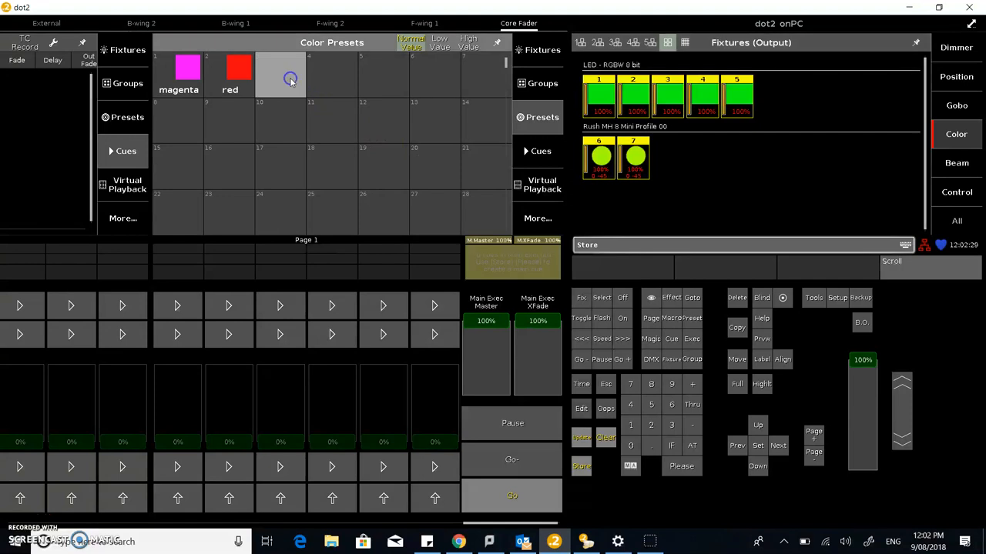
click(289, 77)
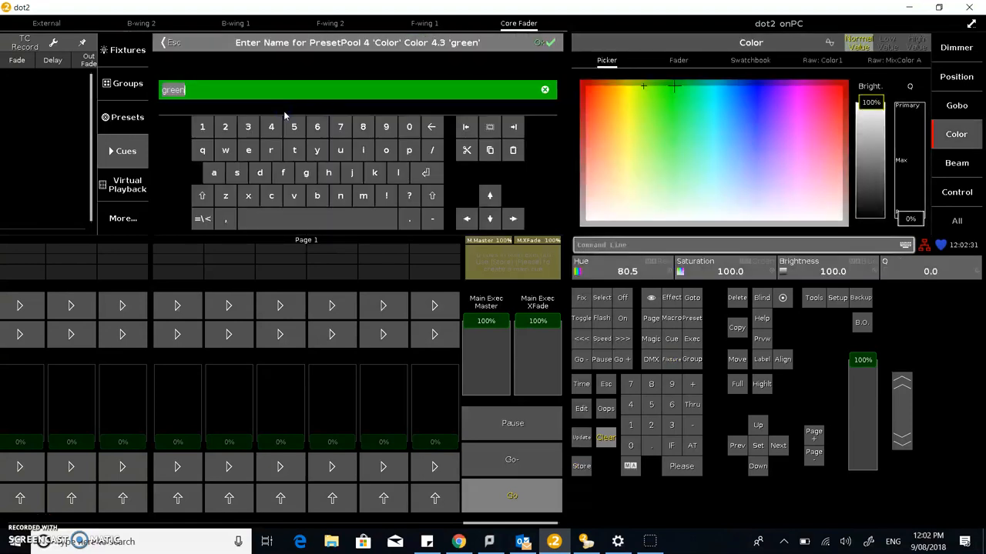
click(542, 43)
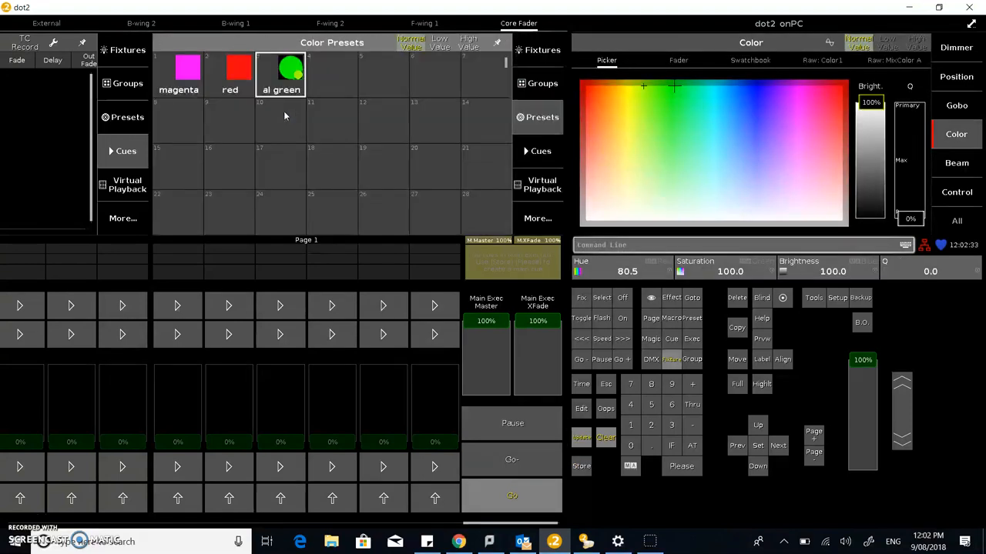
mouse_move(485, 191)
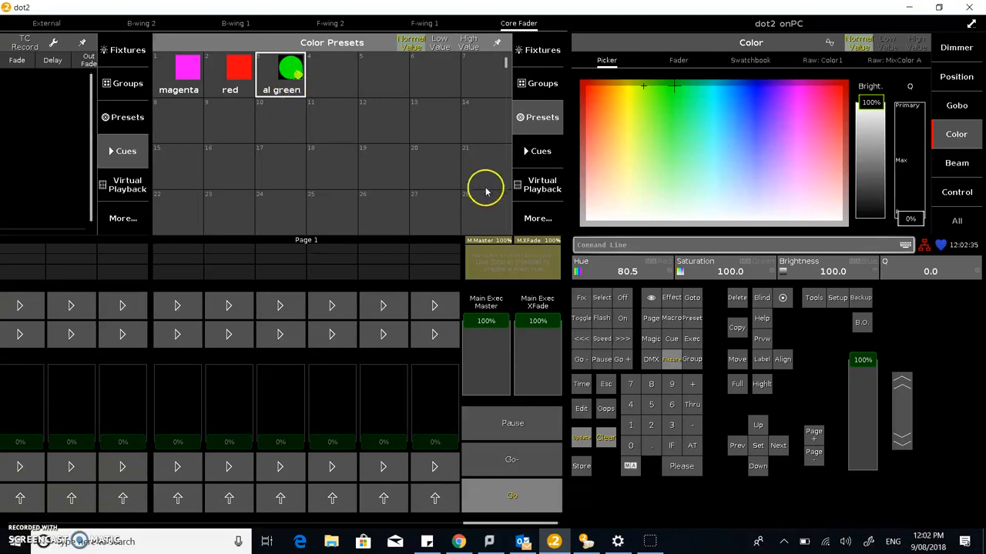
- Rename colour preset 4.3 to 'all green' and return to the colour picker
click(761, 359)
text(all green)
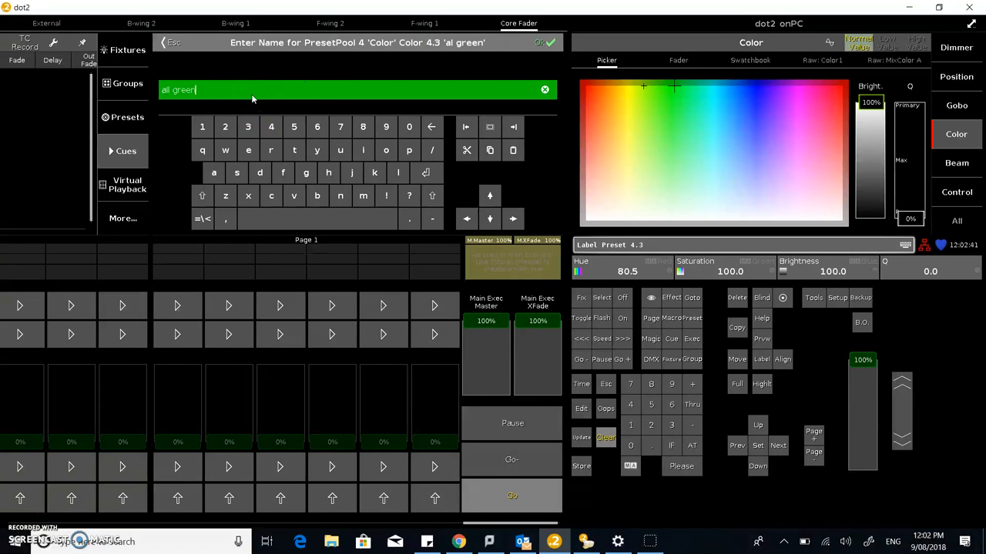
click(543, 43)
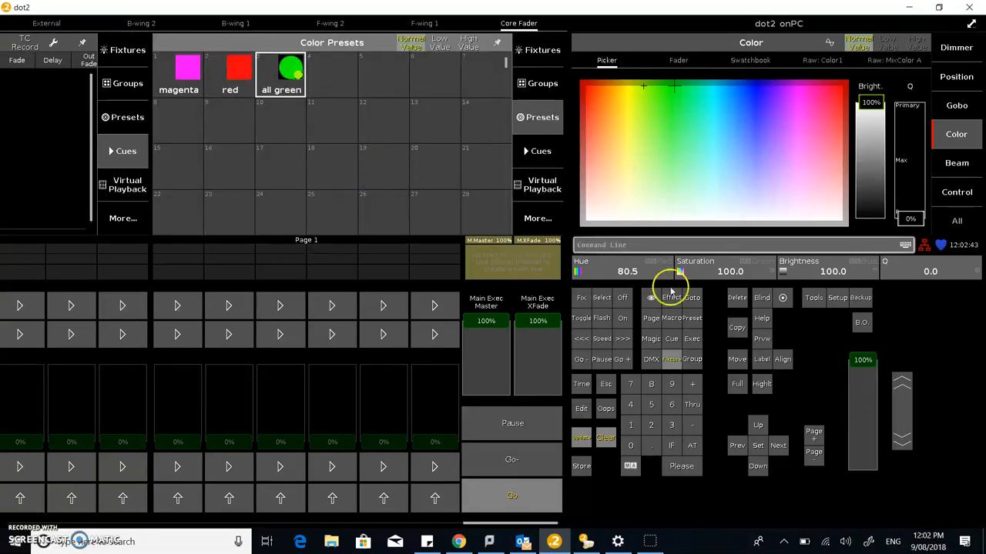
mouse_move(280, 77)
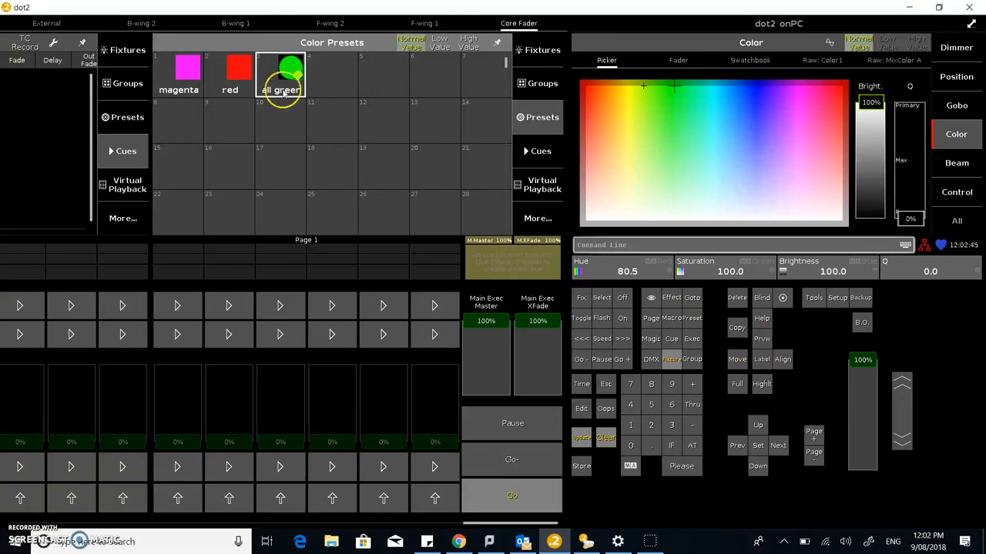
mouse_move(337, 120)
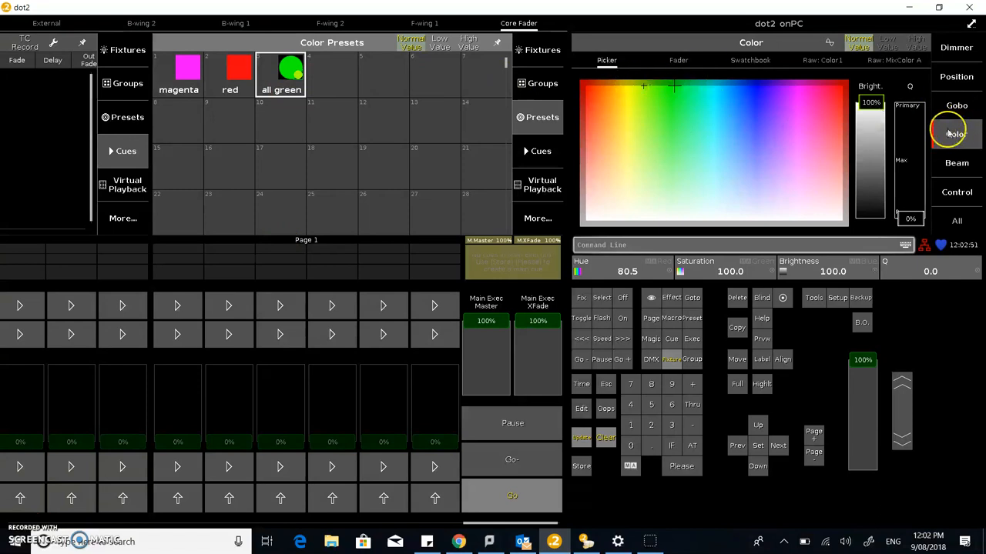
click(955, 134)
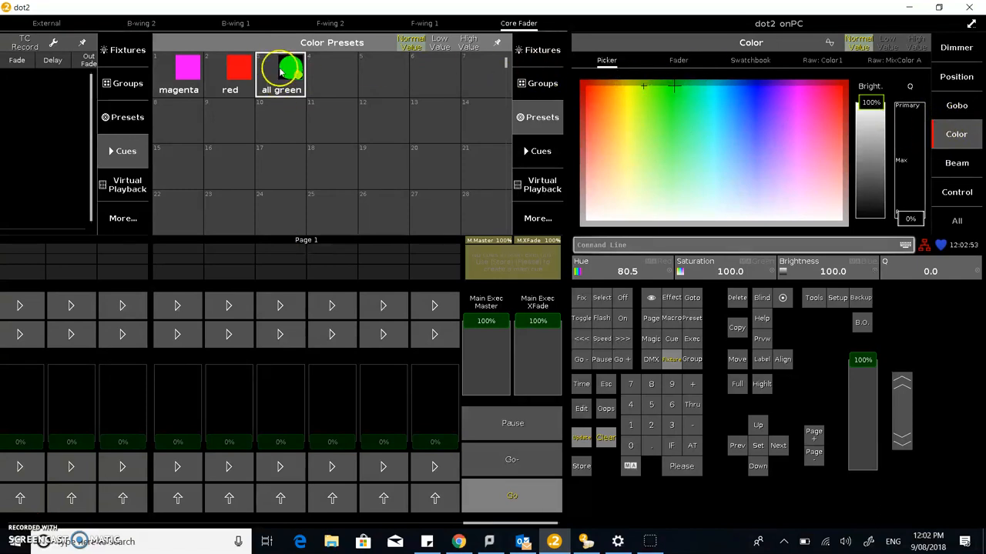
mouse_move(560, 86)
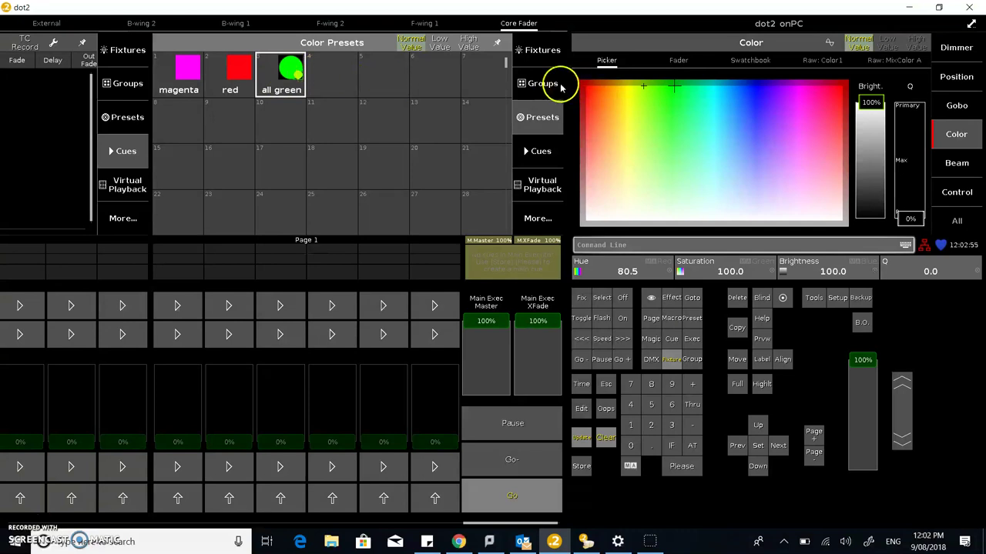
mouse_move(520, 104)
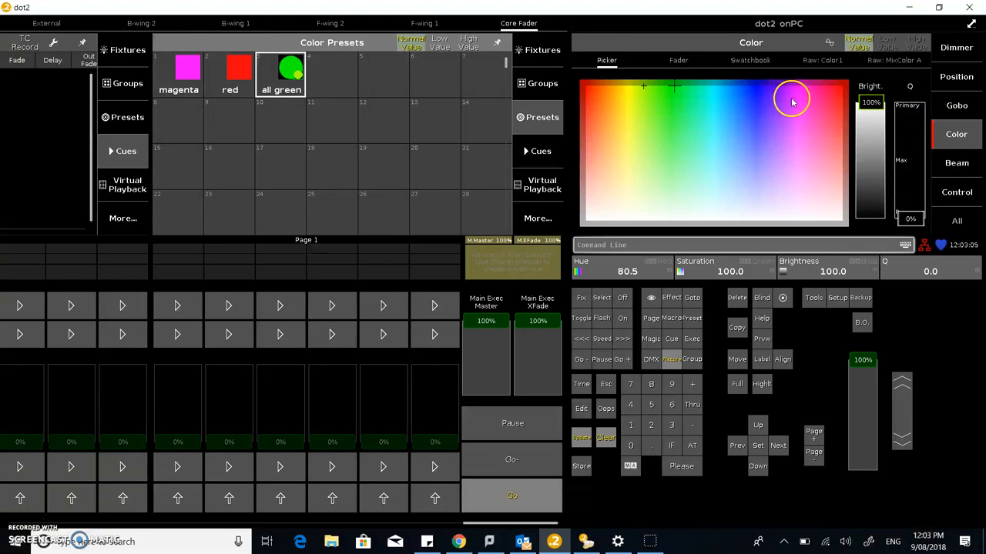
mouse_move(742, 88)
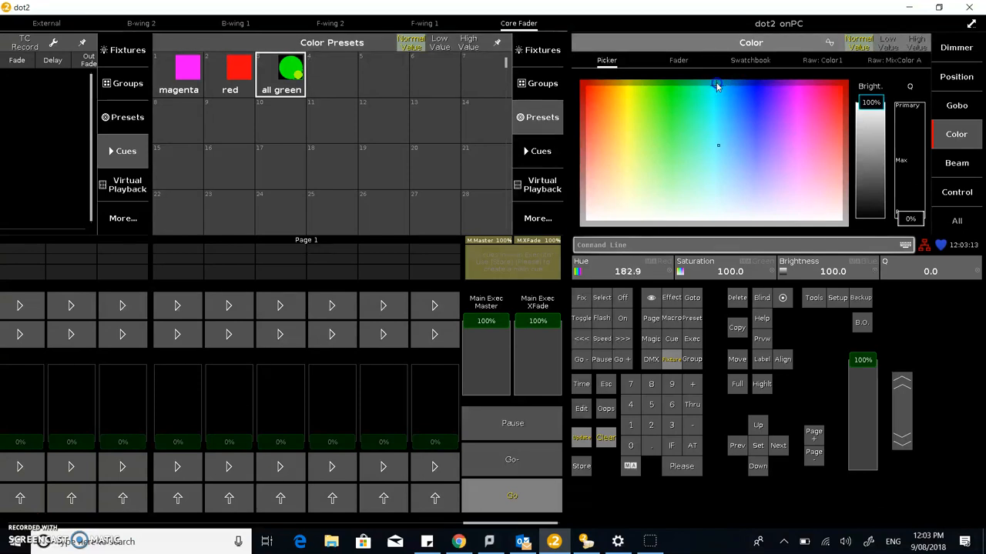
- Pick a magenta hue, then apply the 'all magenta' preset to the selected fixtures
click(798, 86)
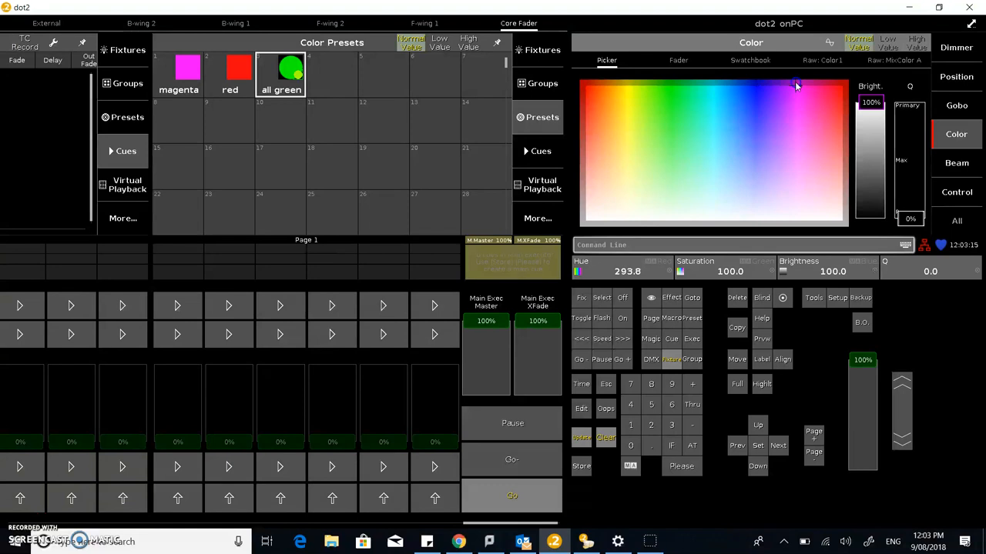
mouse_move(711, 423)
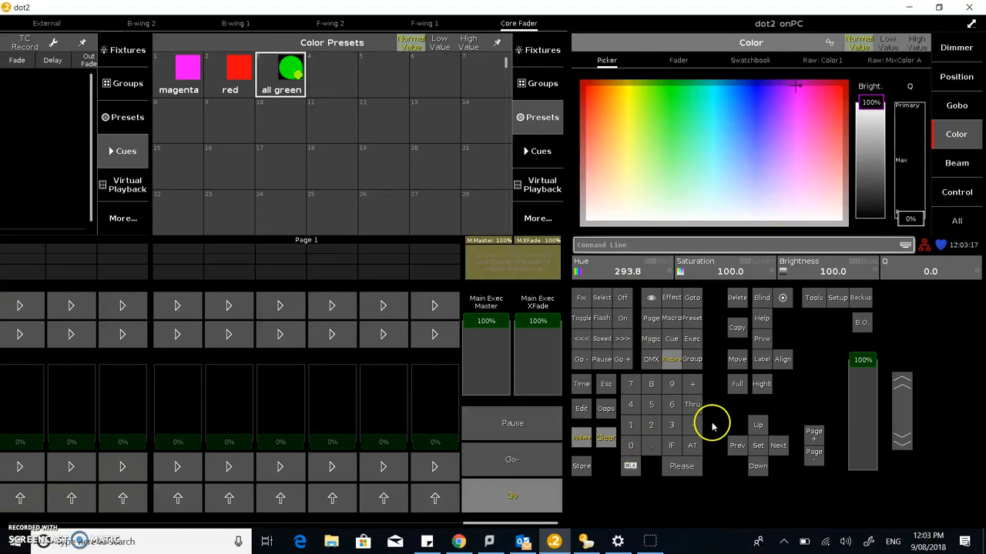
mouse_move(630, 440)
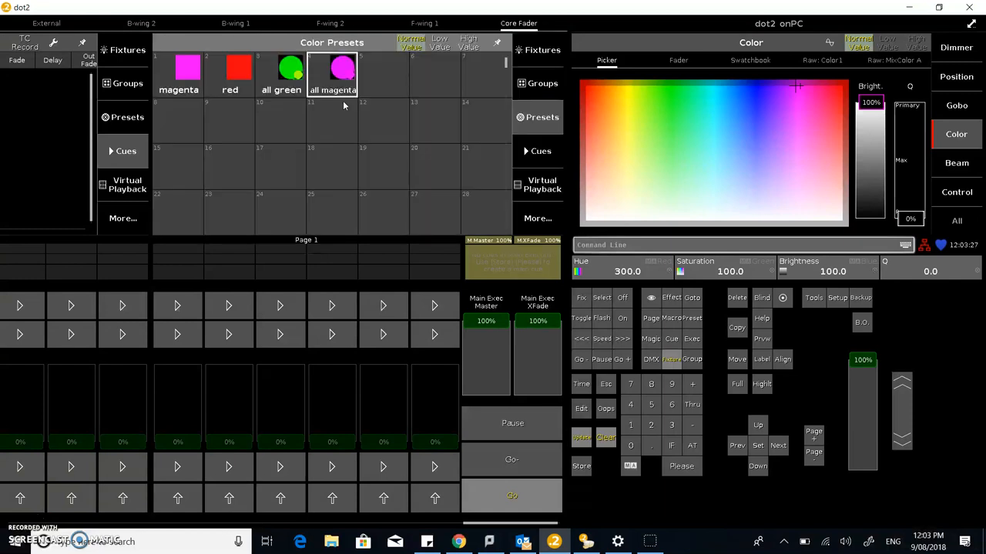
click(280, 74)
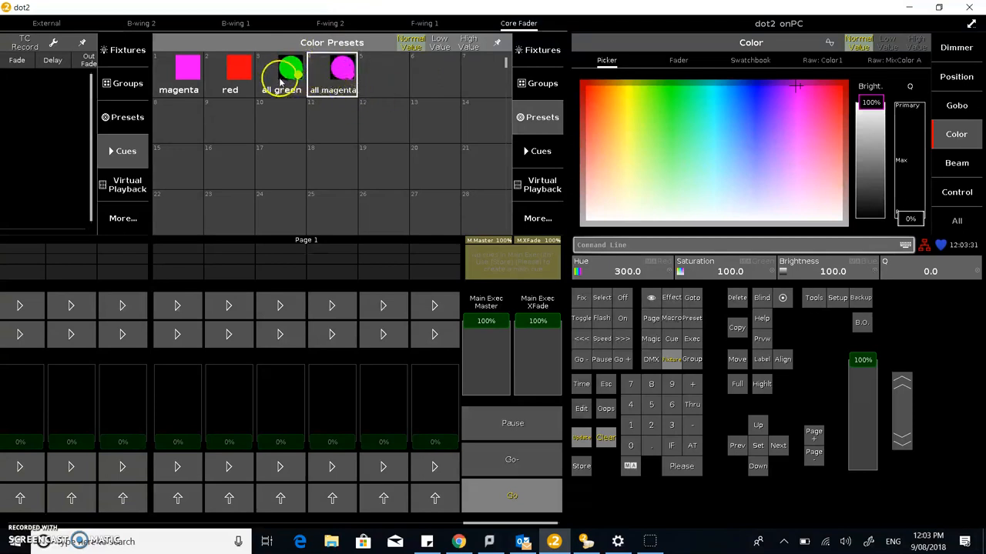
mouse_move(283, 130)
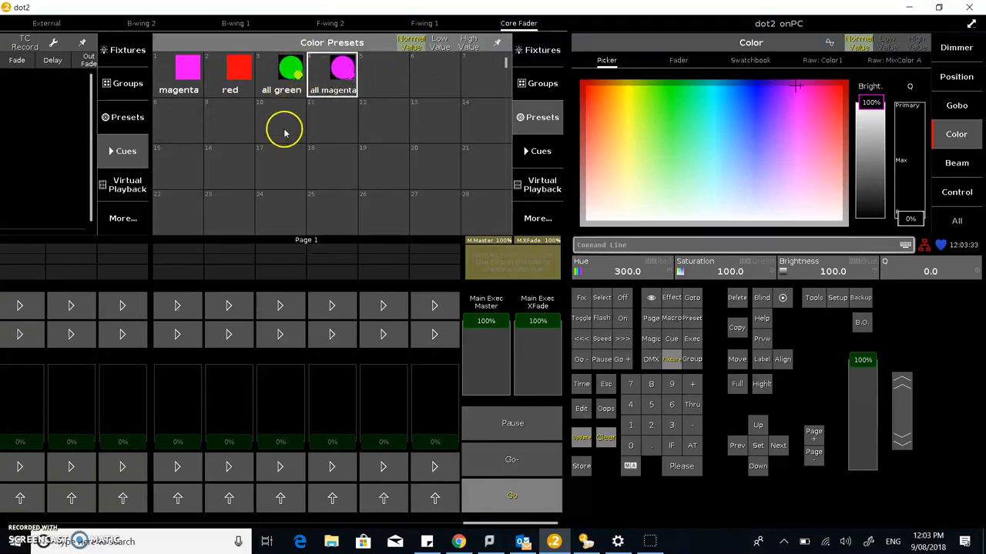
mouse_move(813, 233)
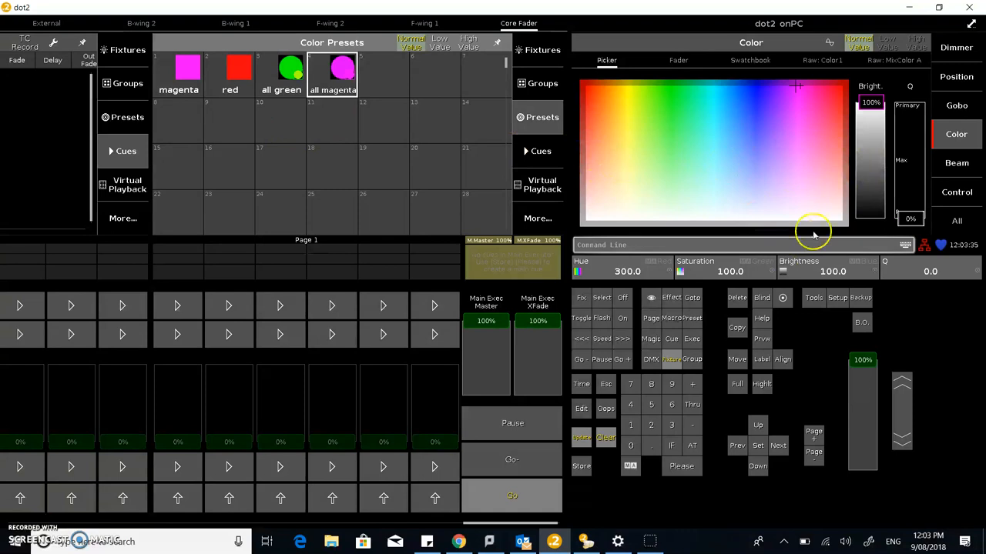
mouse_move(545, 300)
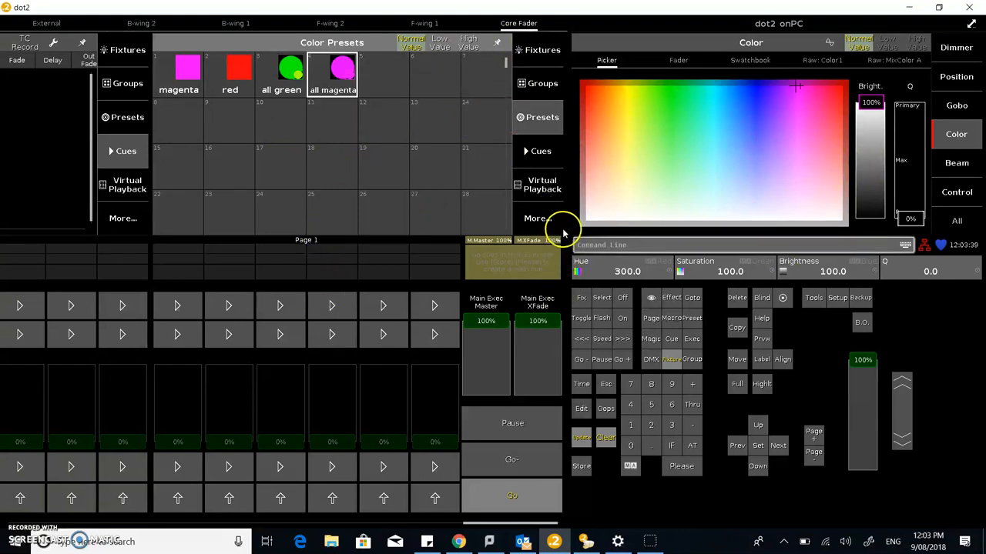
mouse_move(408, 122)
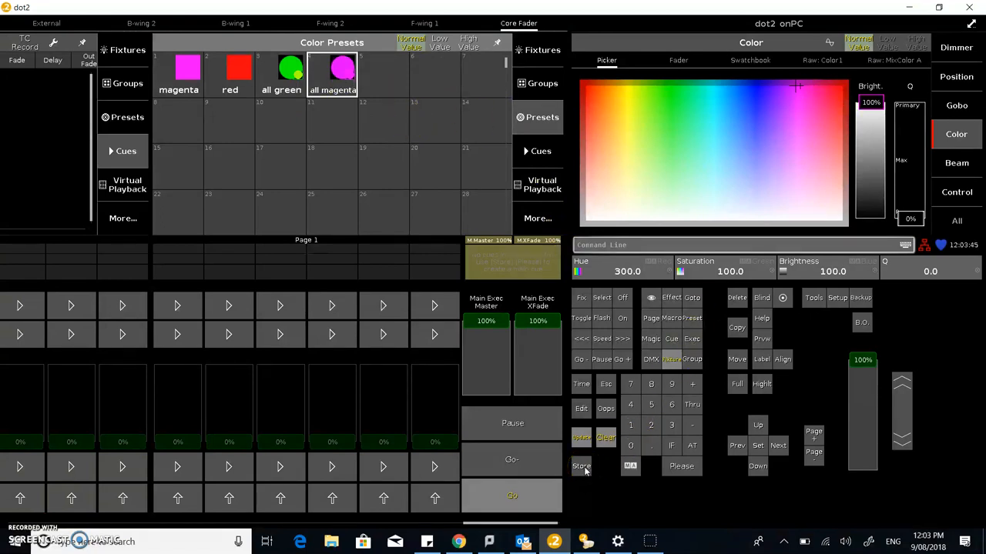
- Start a store and view the programmer sheet showing fixtures 1–7 with all magenta values
click(582, 465)
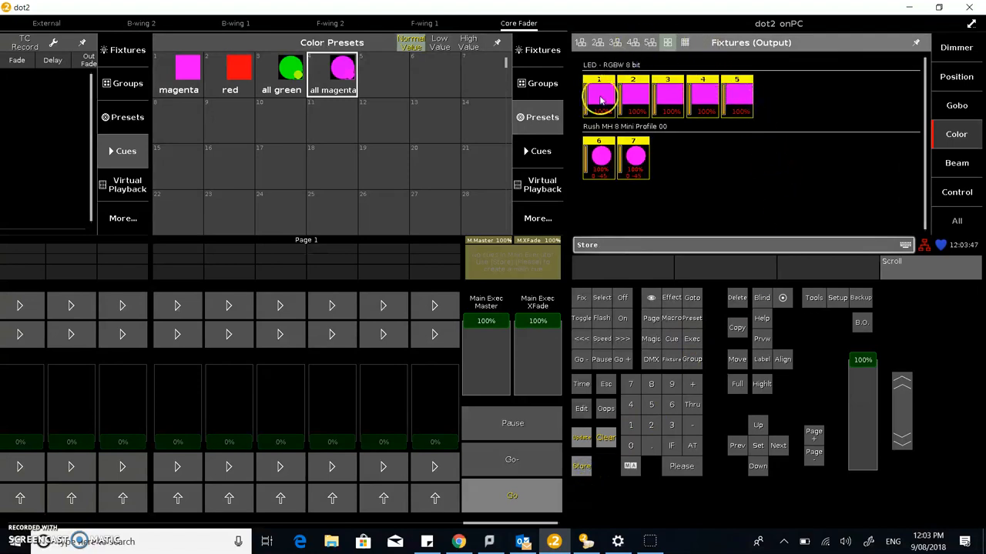
click(683, 43)
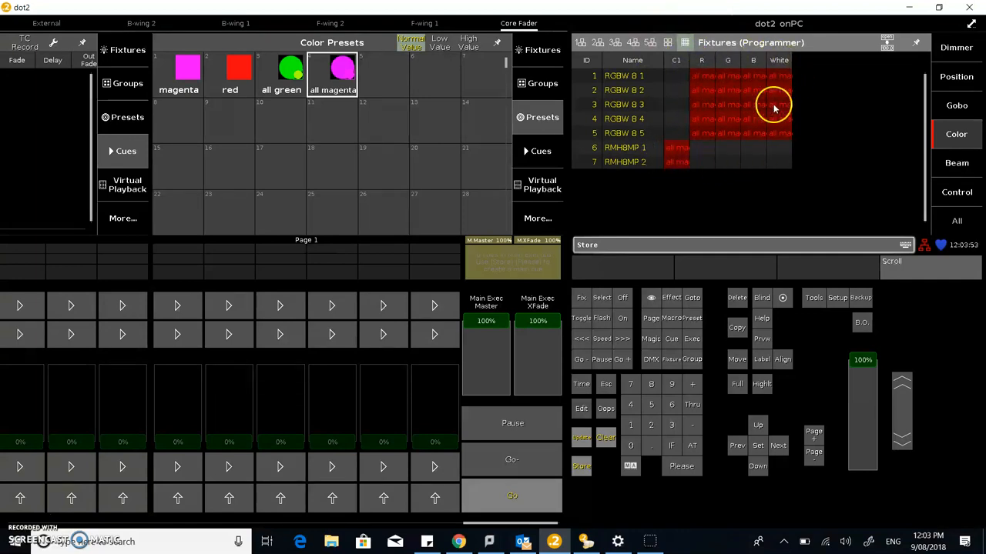
mouse_move(671, 192)
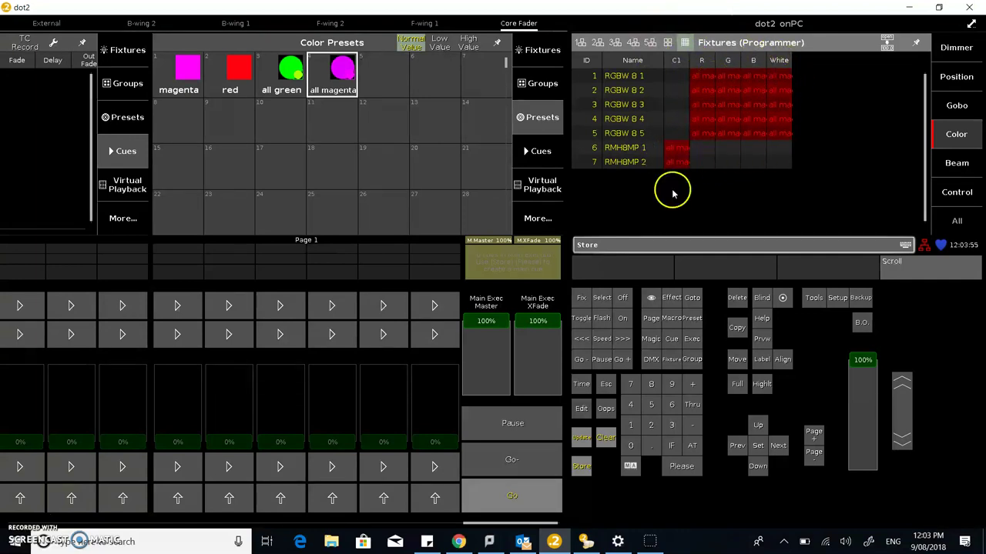
mouse_move(716, 122)
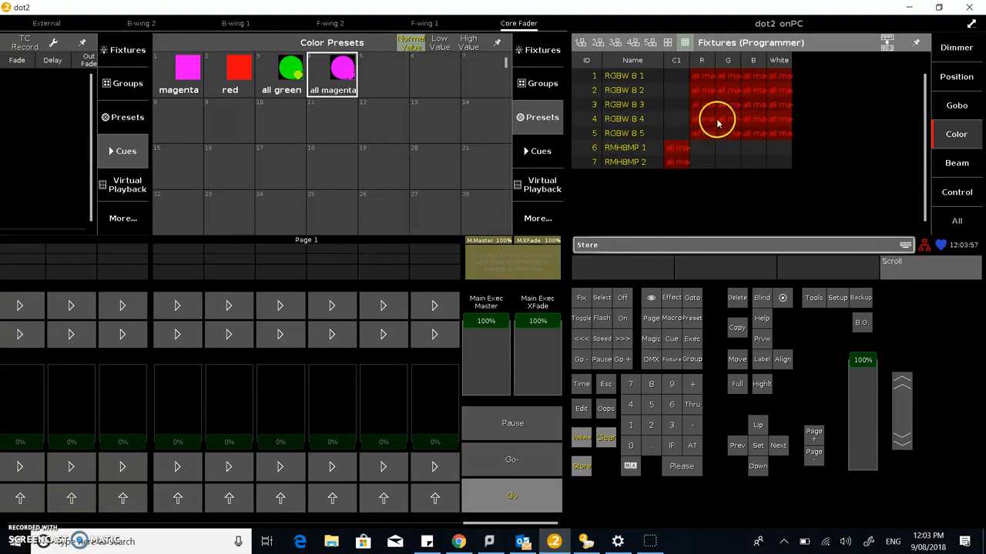
mouse_move(788, 167)
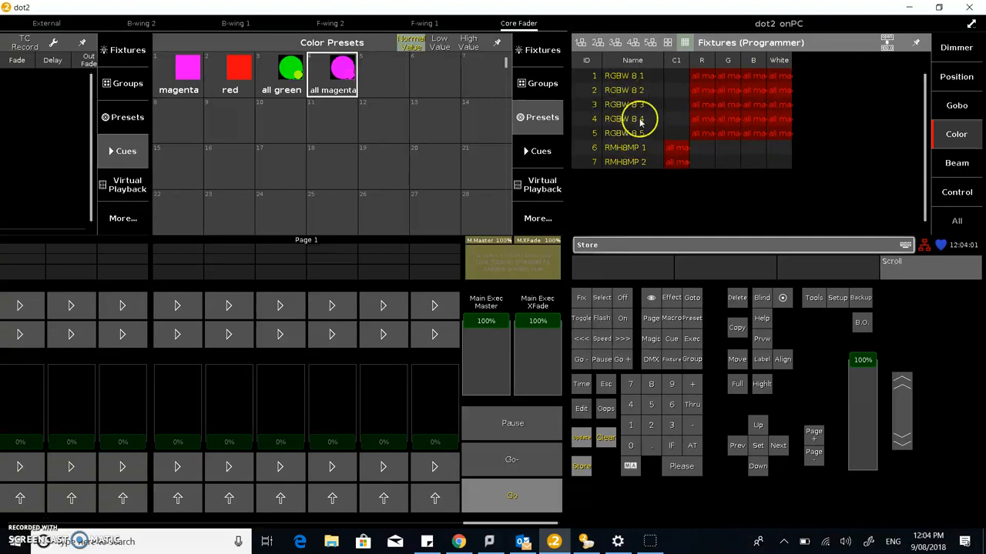
mouse_move(615, 510)
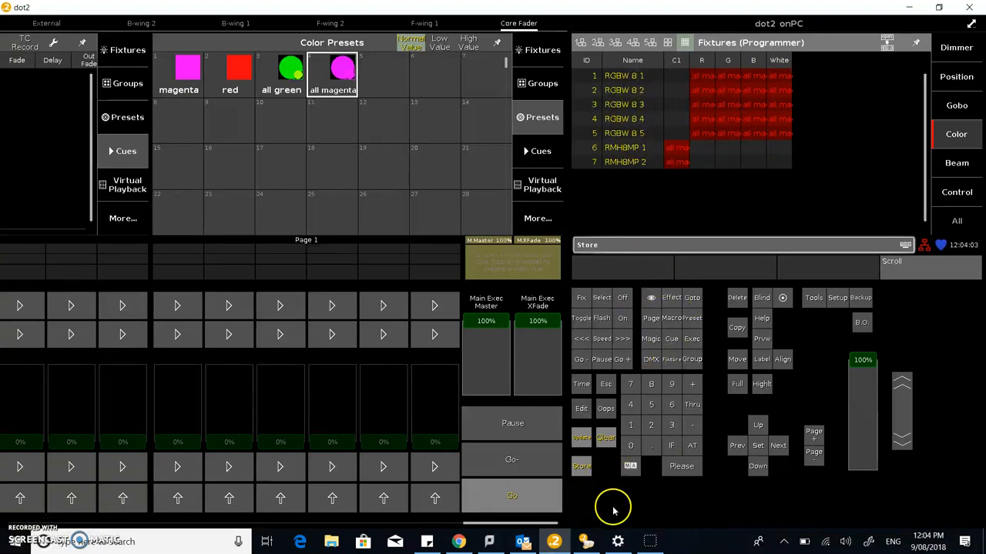
mouse_move(323, 274)
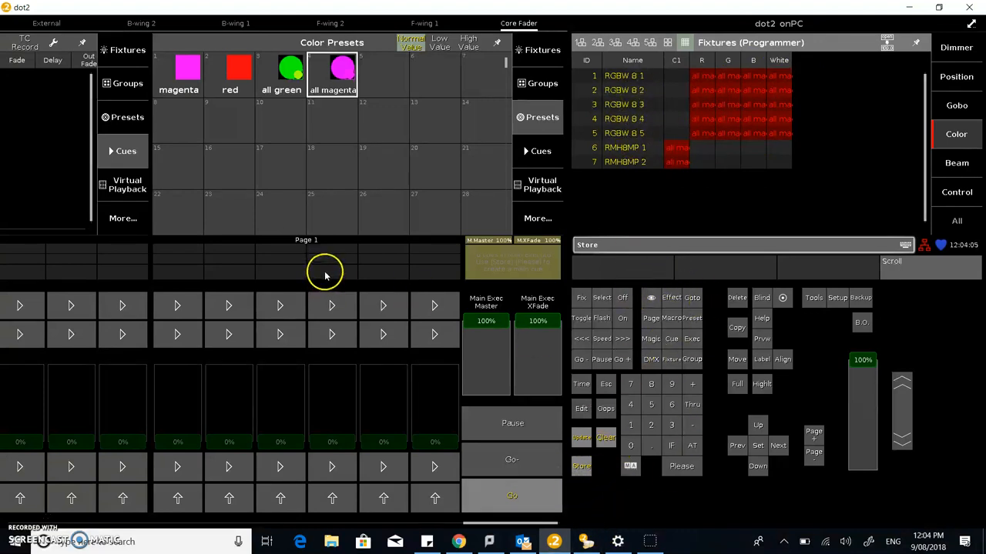
mouse_move(329, 335)
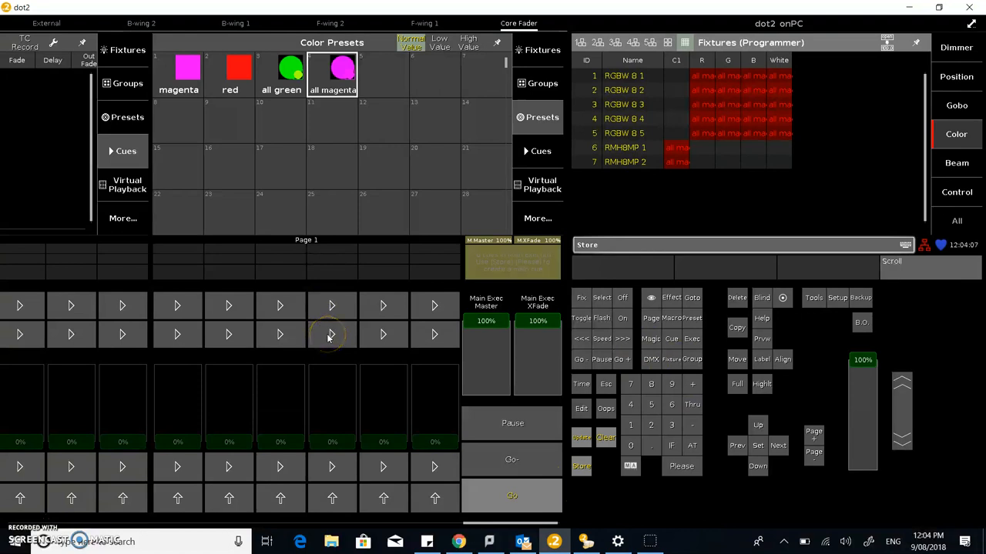
mouse_move(323, 335)
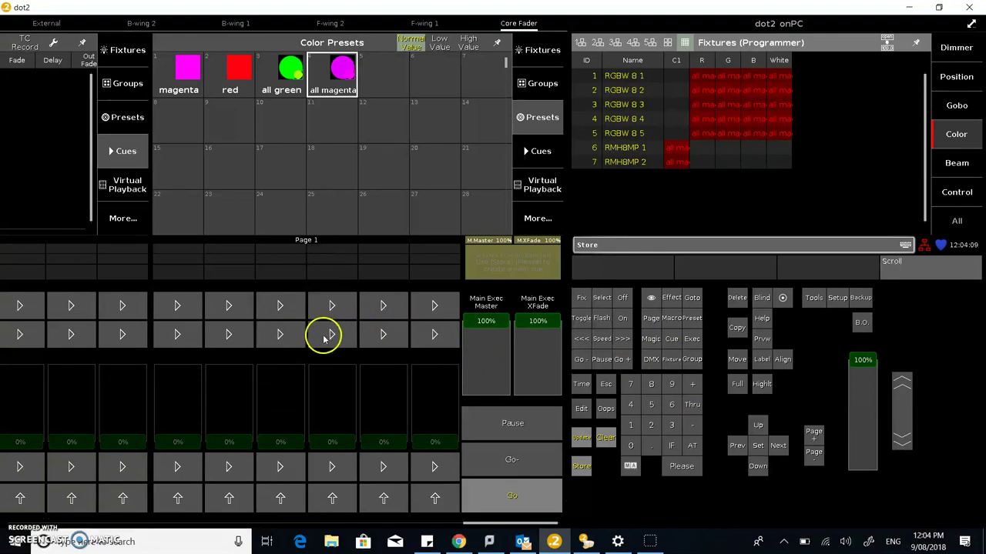
mouse_move(320, 339)
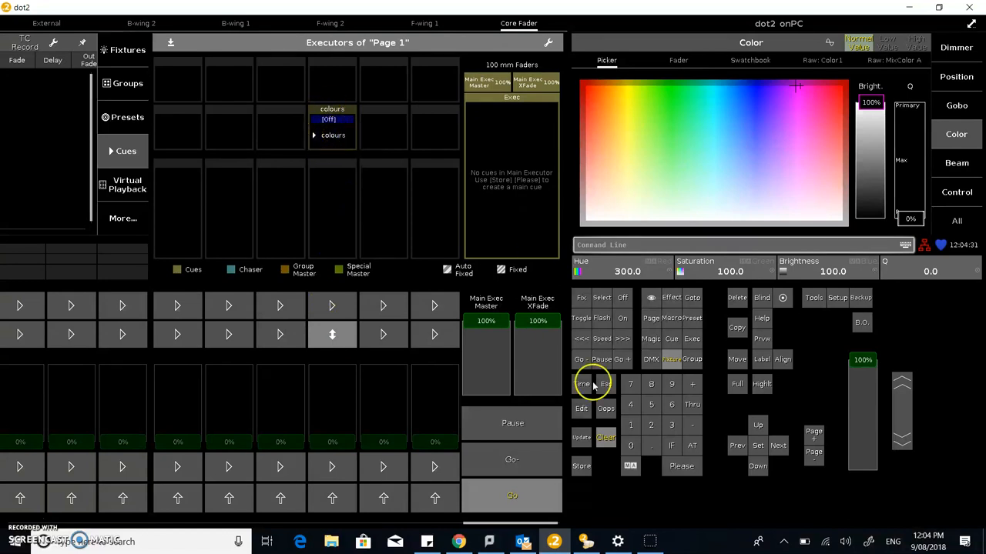
- Relabel executor 1.203 from 'colours' to 'magenta'
click(761, 359)
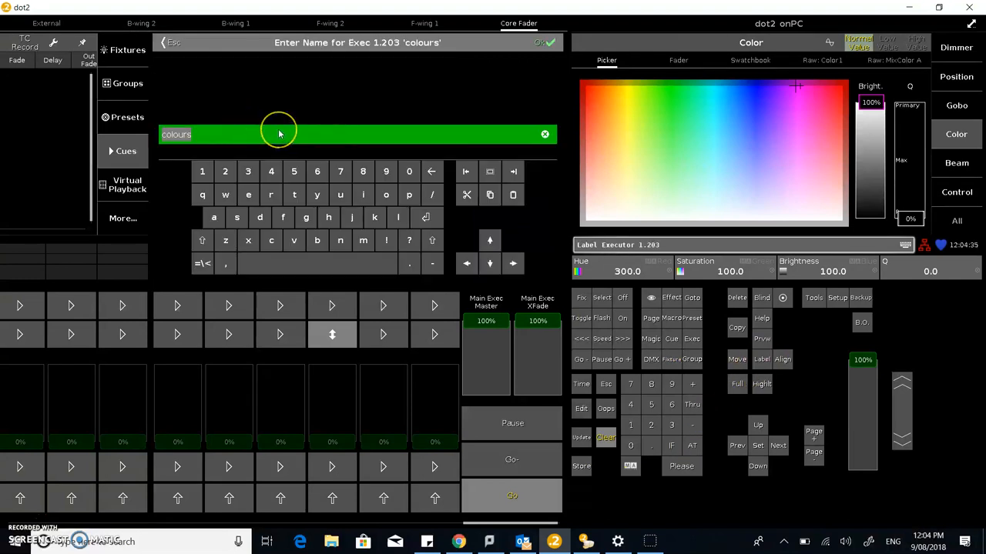
text(or)
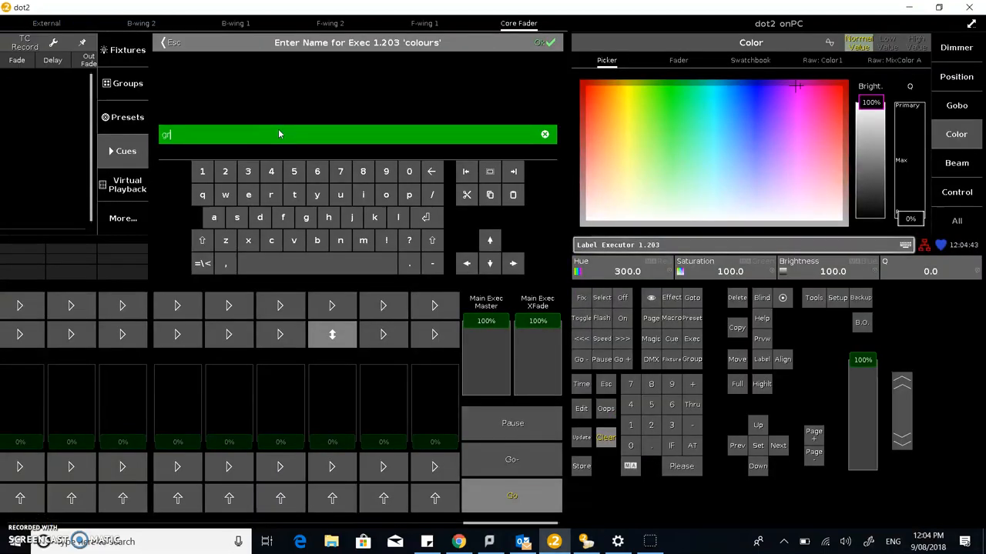
text(magent)
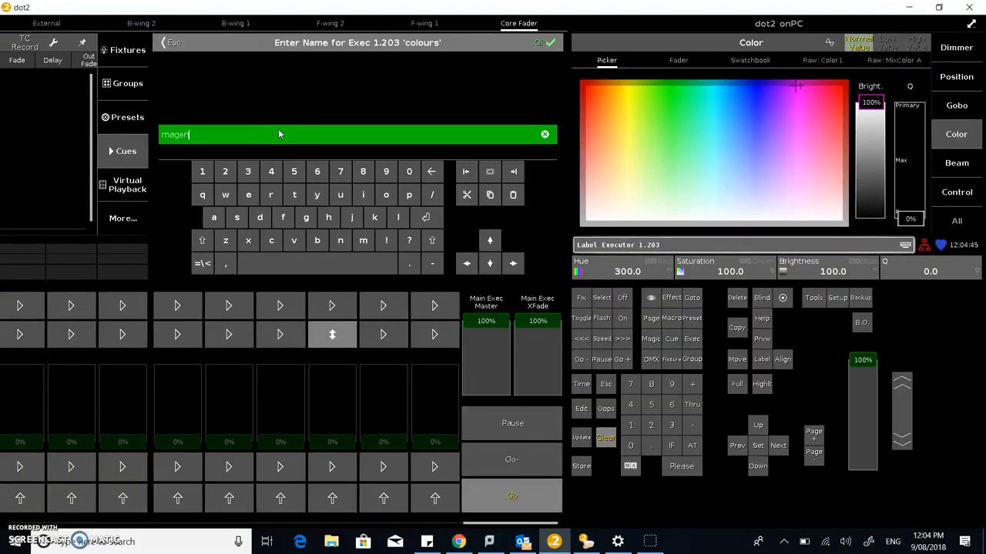
click(543, 43)
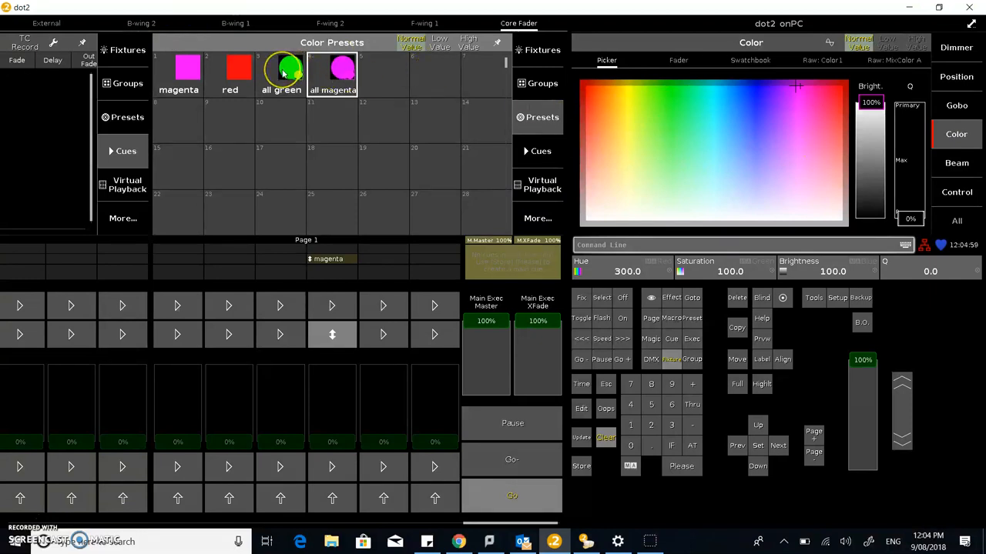
- Apply the 'all green' preset, store it as a second cue on executor 1.203 and label the cue
click(280, 69)
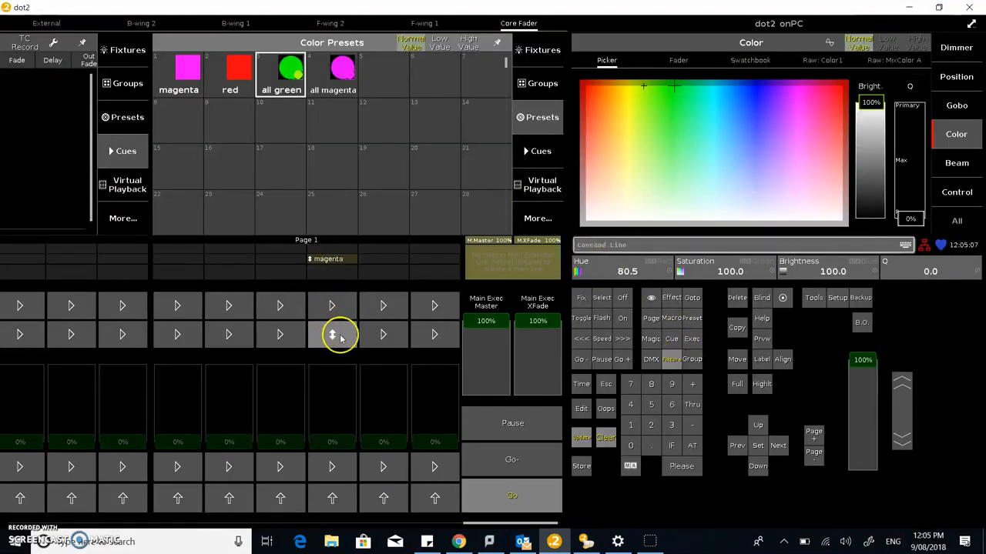
click(582, 465)
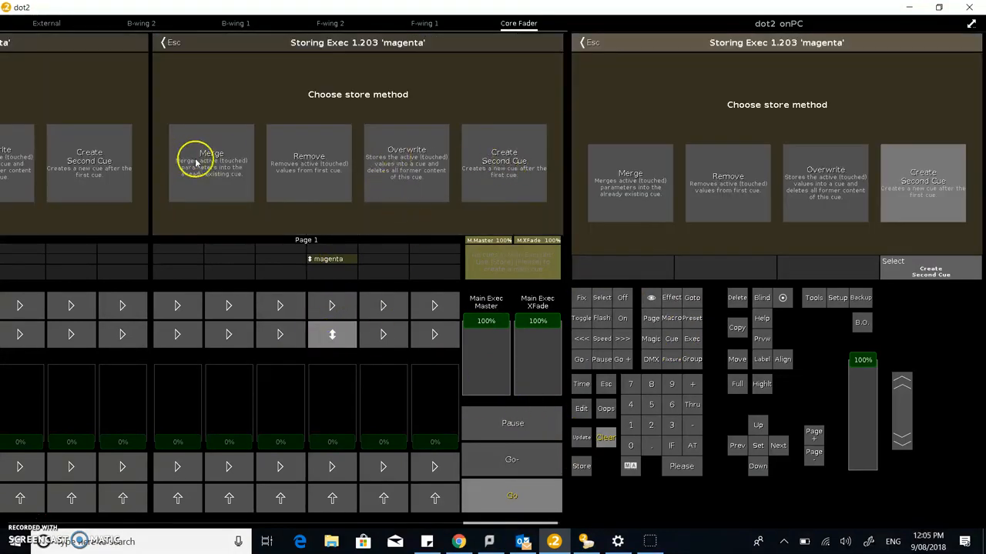
mouse_move(503, 163)
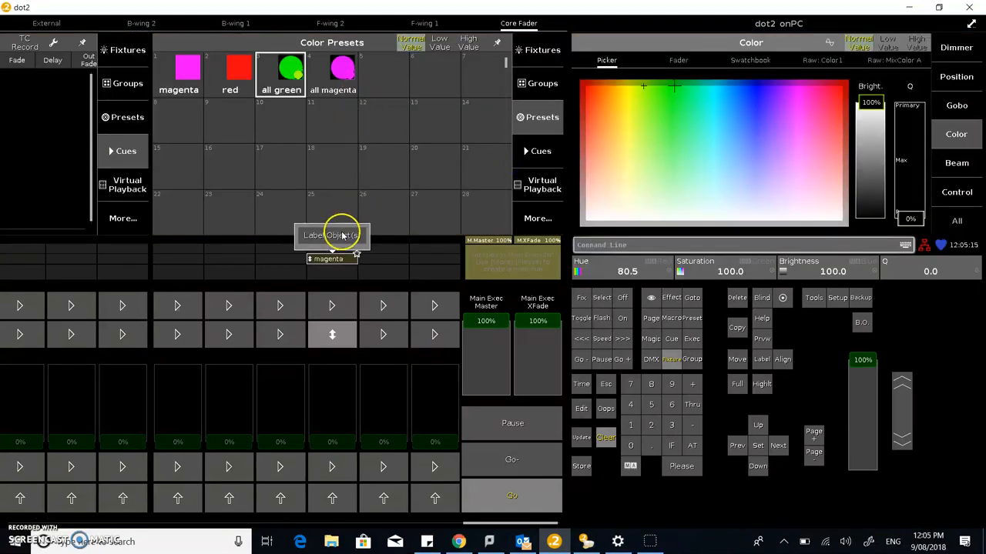
click(331, 234)
text(colours)
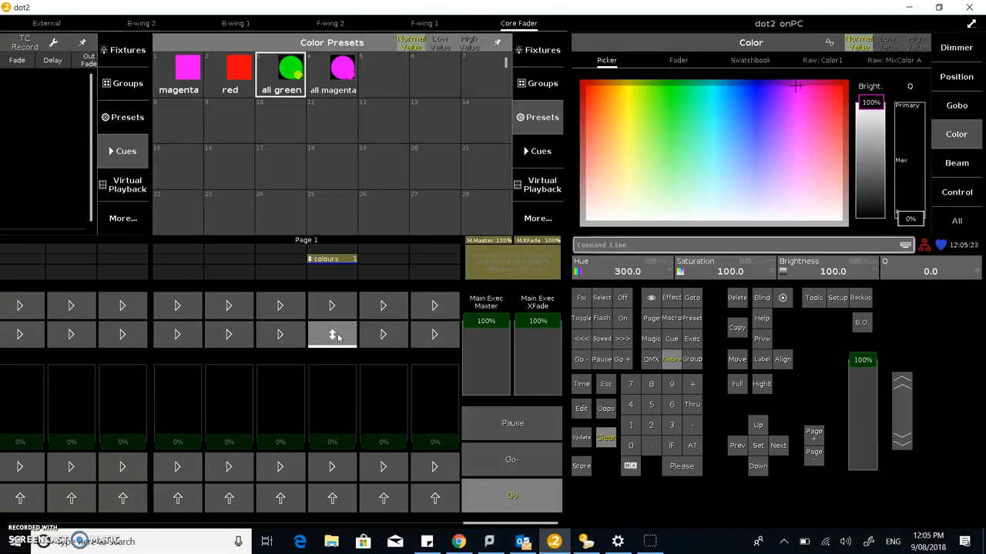
- Show executor 1.203's cue list with its Off, colours and greens cues
click(333, 336)
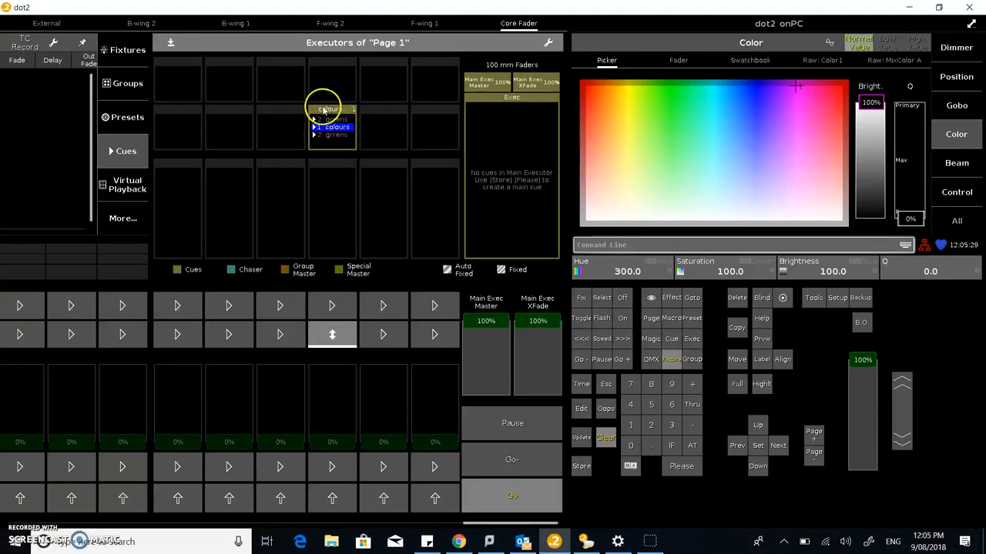
mouse_move(342, 141)
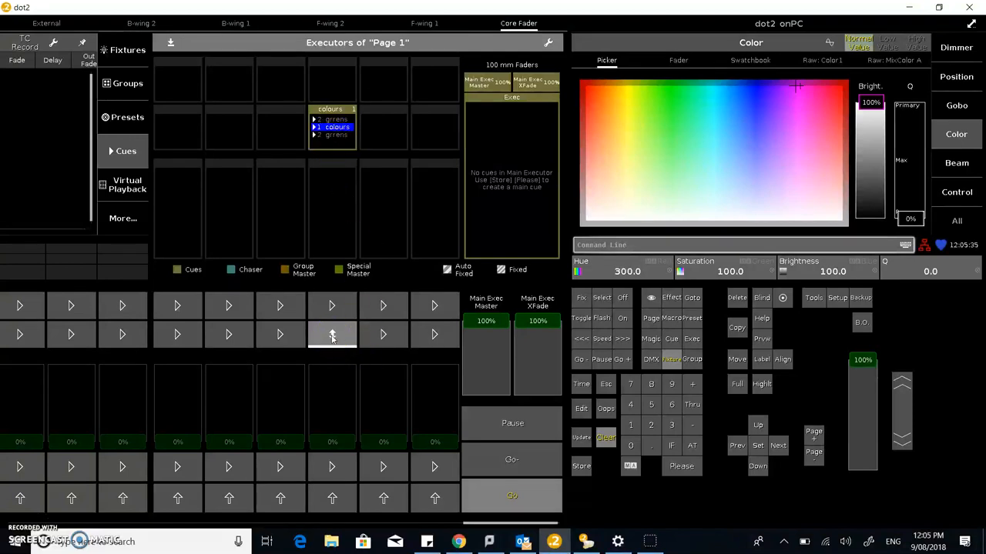
click(332, 335)
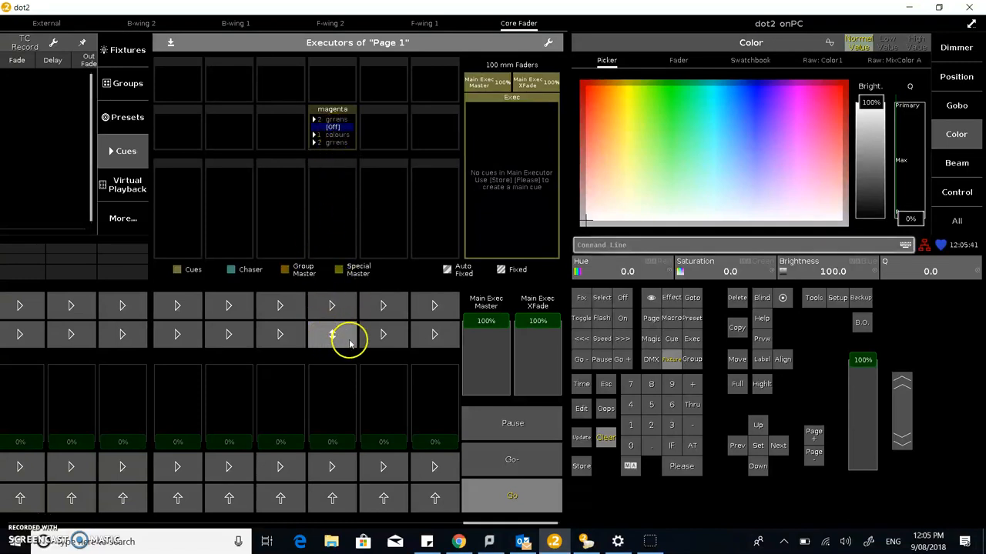
mouse_move(332, 336)
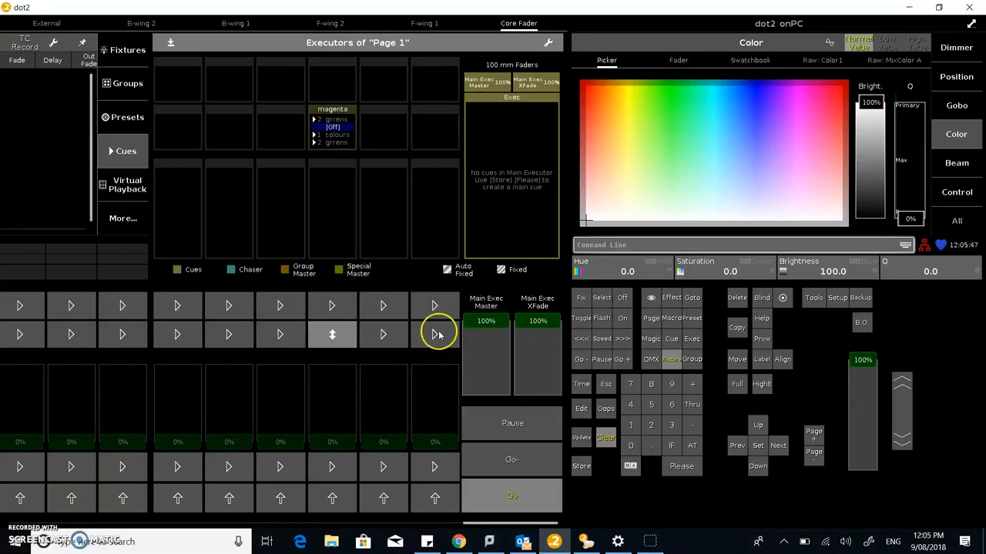
mouse_move(333, 339)
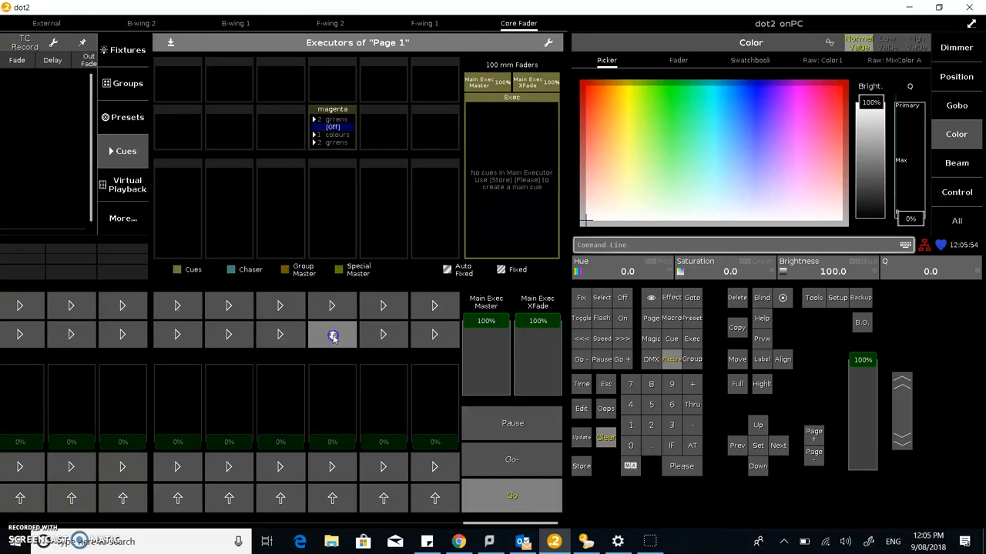
- Review and close executor 1.203's settings, then run its cue list so the colours cue plays
click(333, 127)
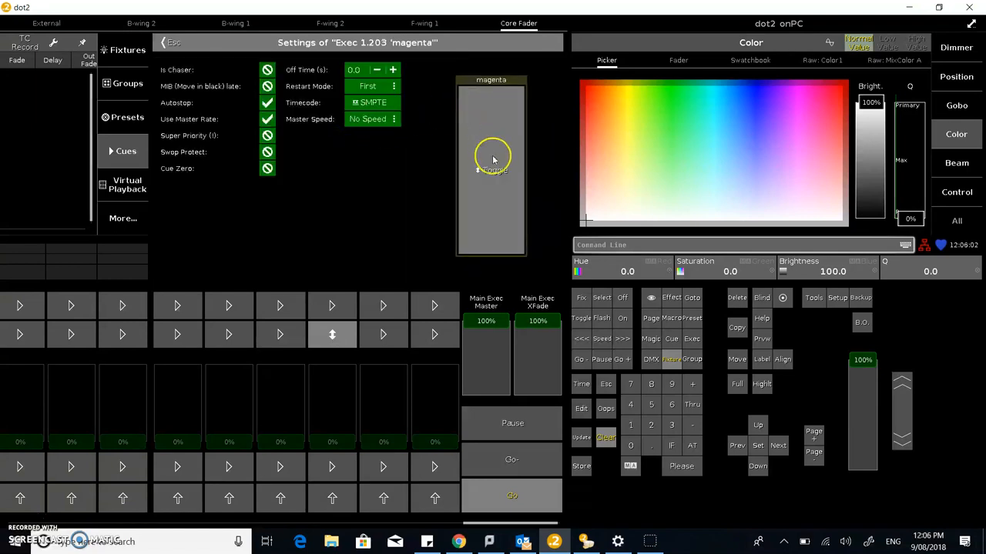
click(493, 157)
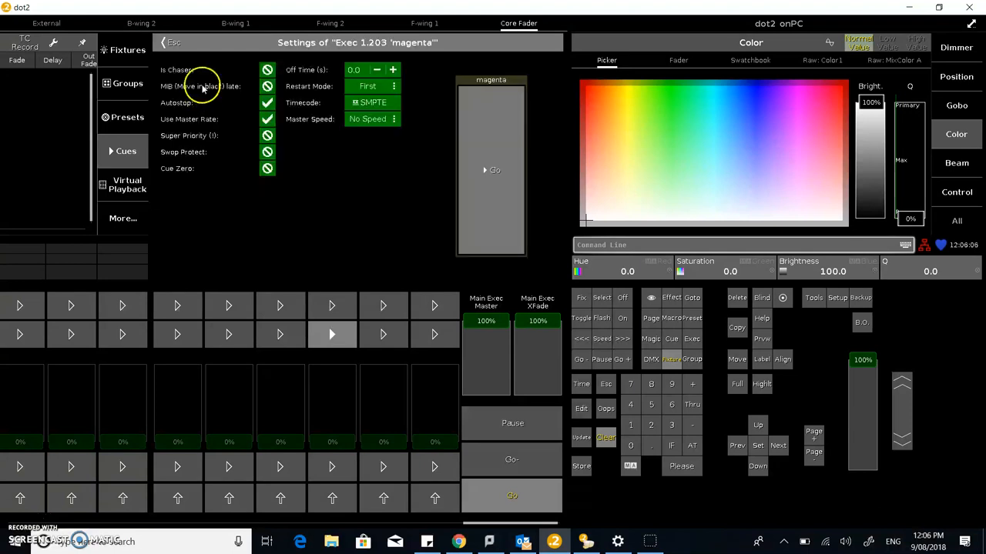
click(163, 43)
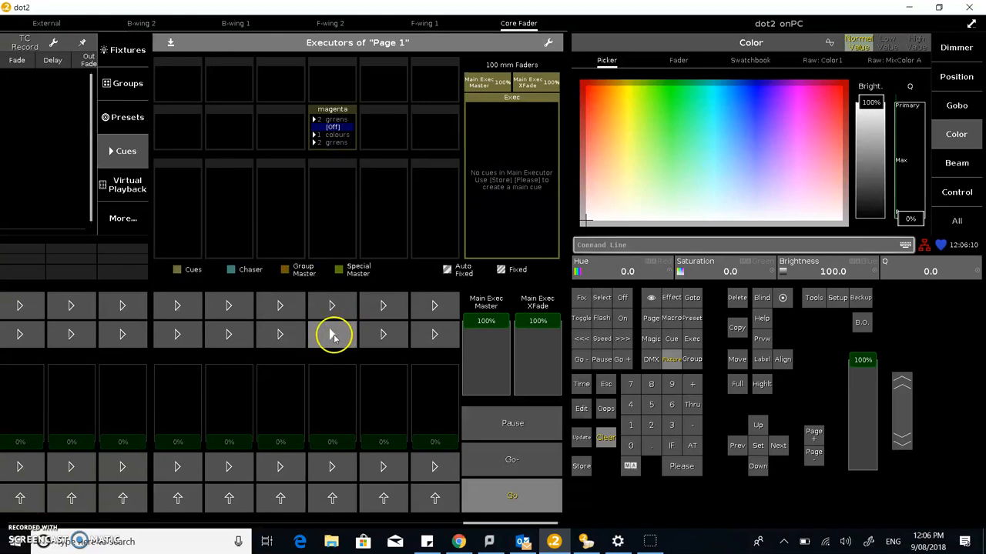
click(333, 334)
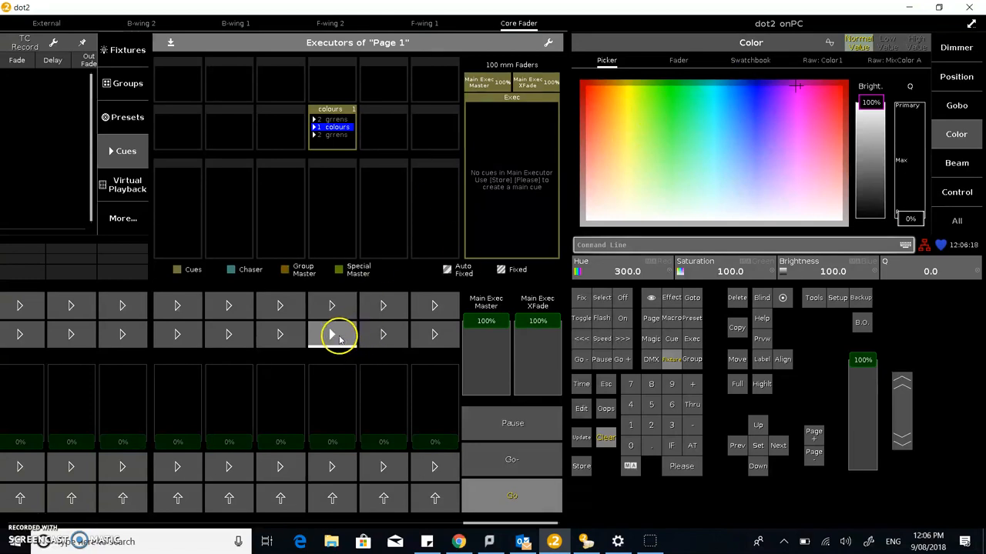
mouse_move(325, 336)
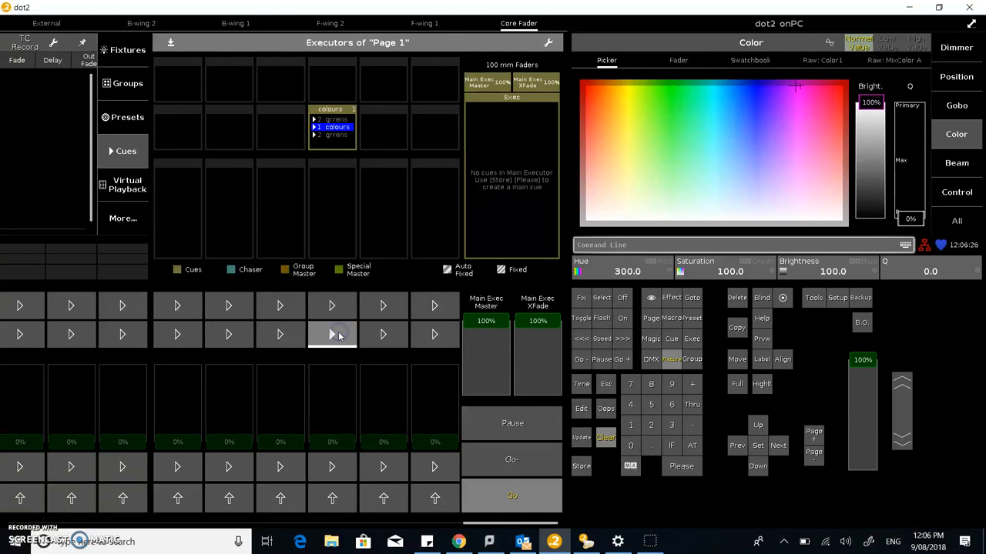
mouse_move(393, 234)
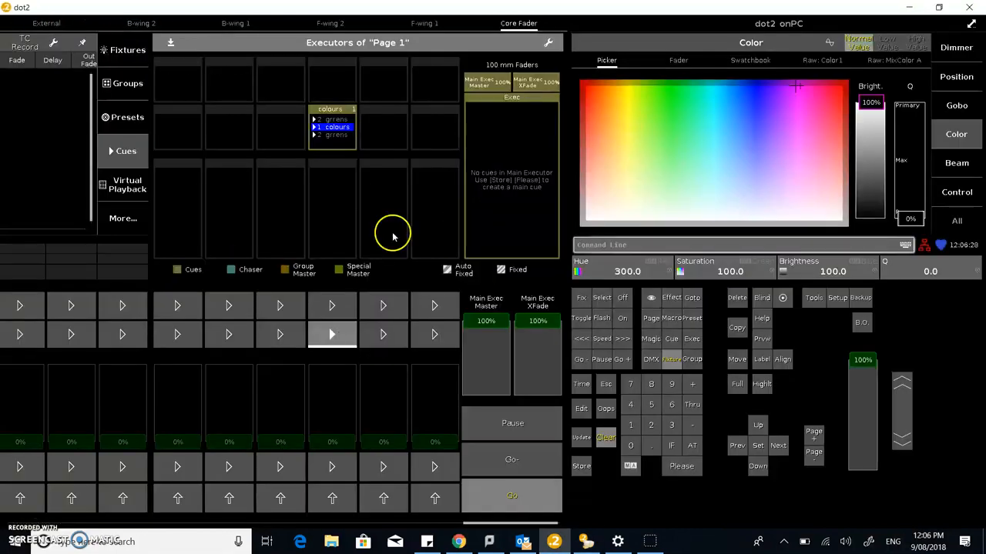
mouse_move(362, 74)
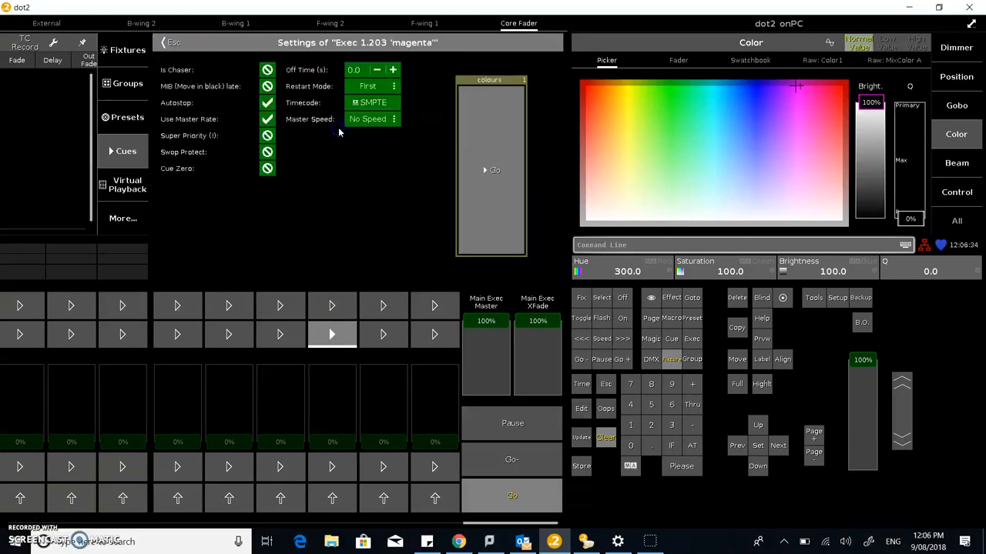
- Enable Is Chaser on executor 1.203 and link its speed to Master Speed 1
click(268, 69)
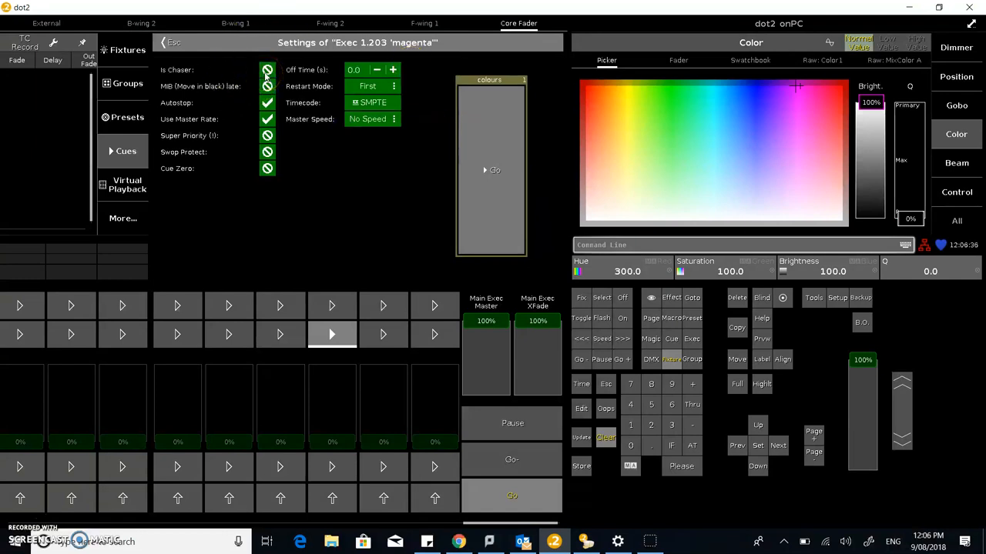
click(268, 71)
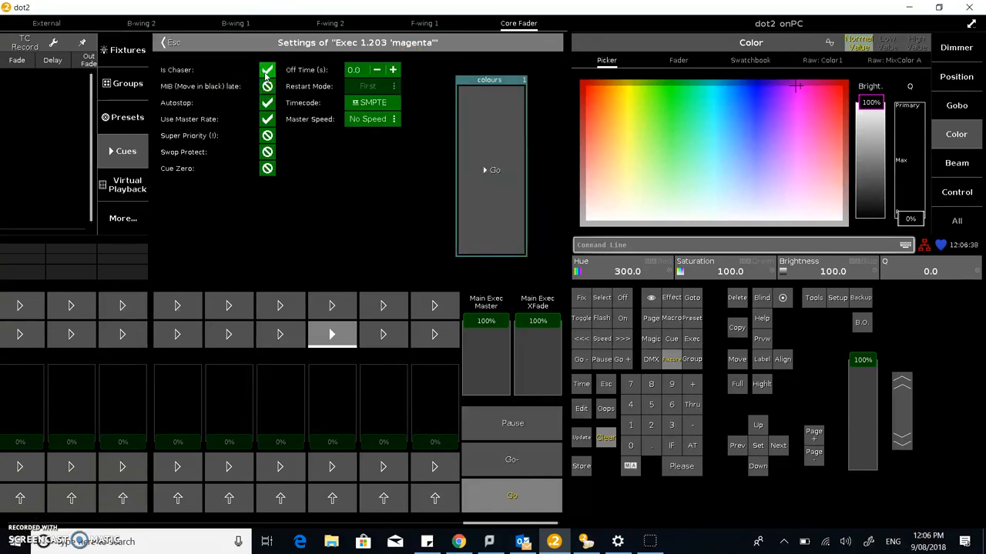
click(373, 118)
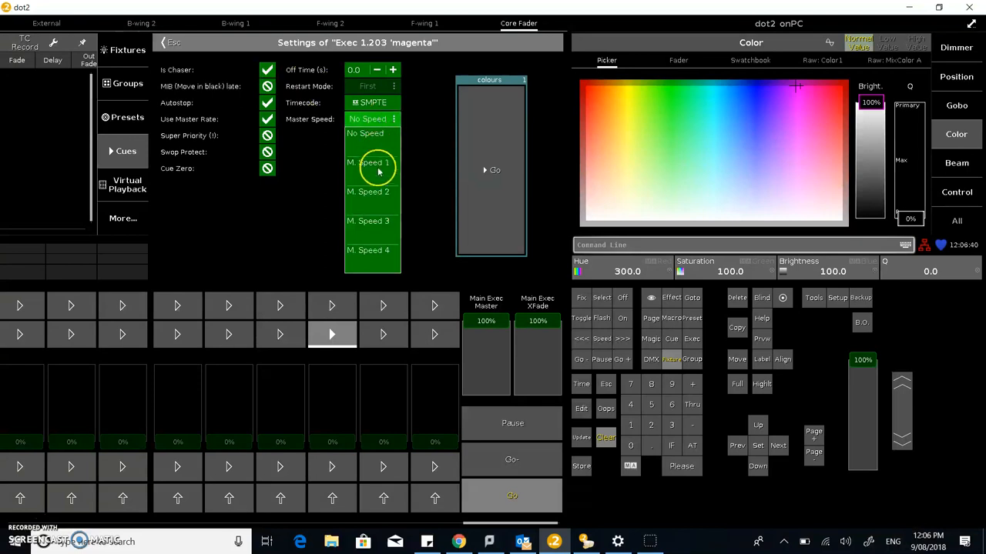
click(368, 162)
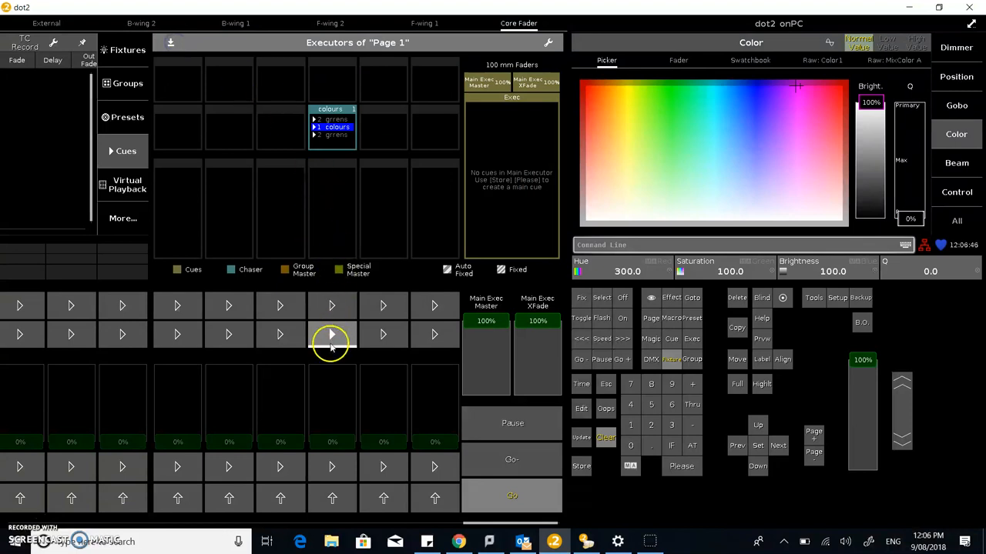
mouse_move(419, 162)
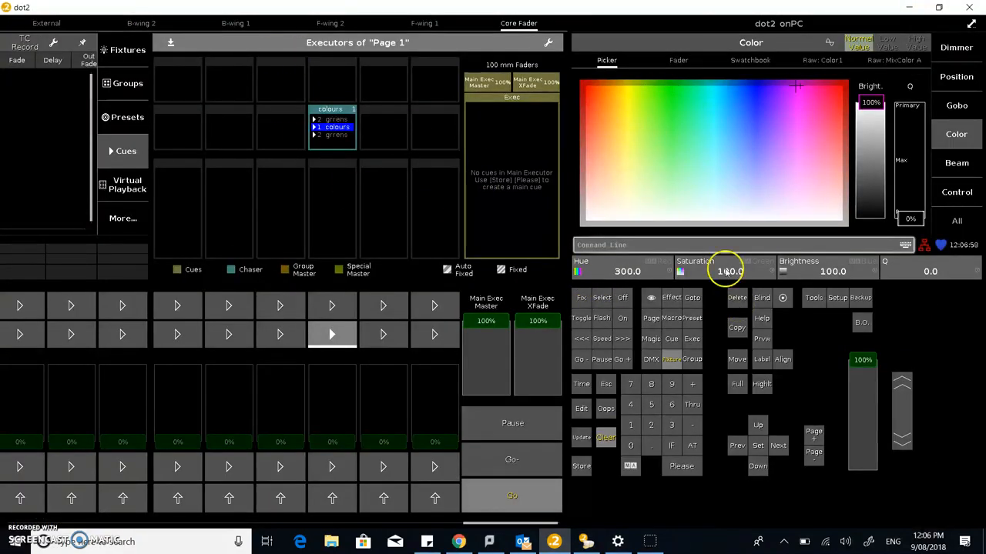
mouse_move(651, 339)
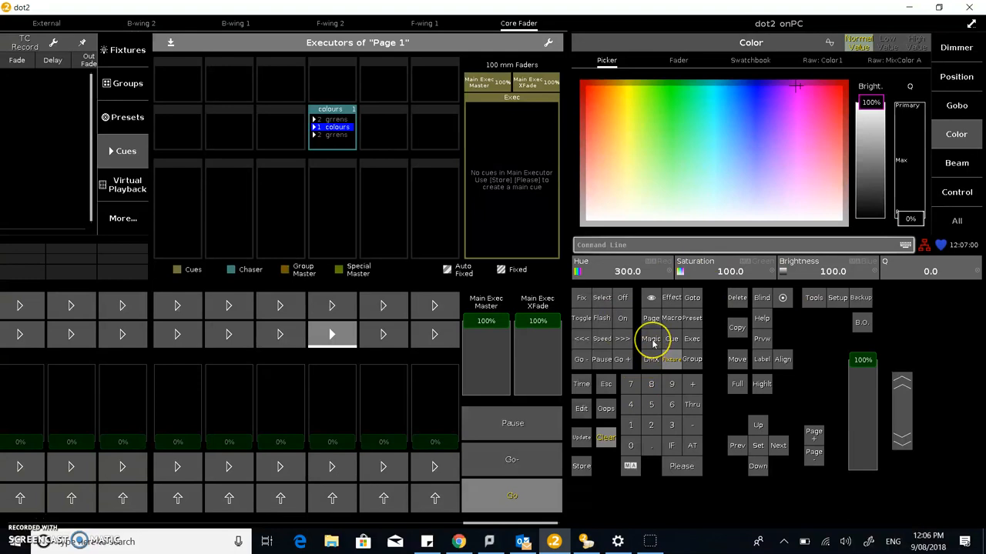
- Show Magic Speed with Master Speed 1 at 147 BPM and start the chaser on executor 1.203
click(650, 338)
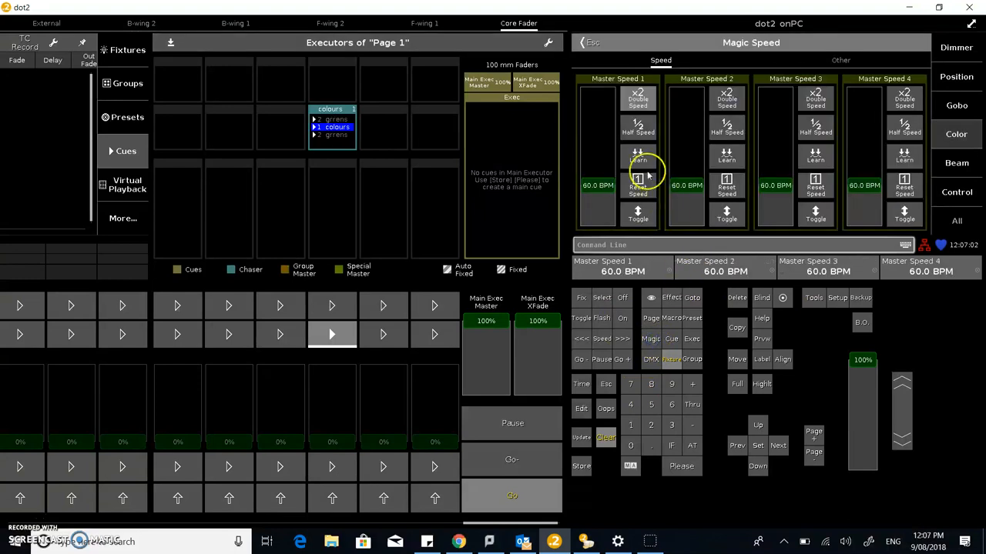
mouse_move(608, 185)
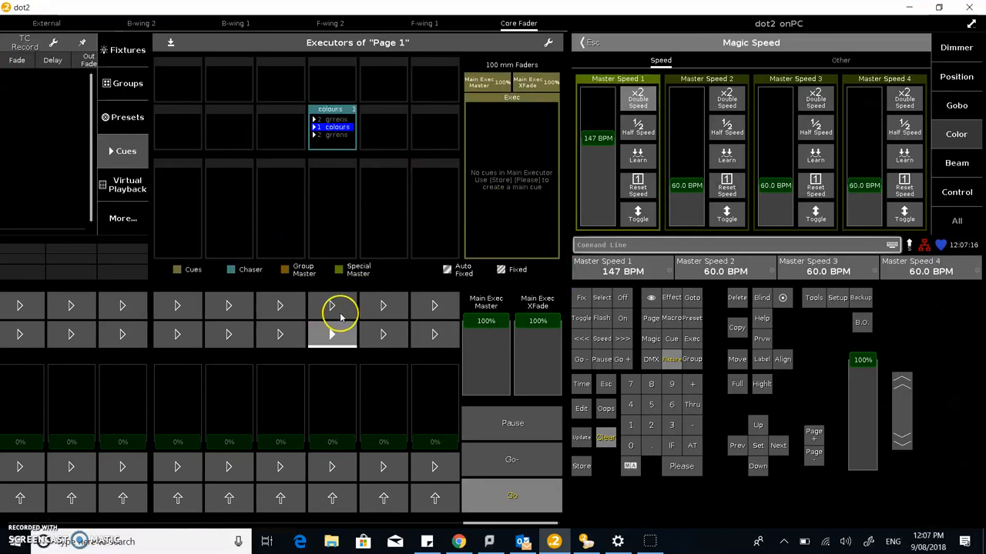
click(333, 127)
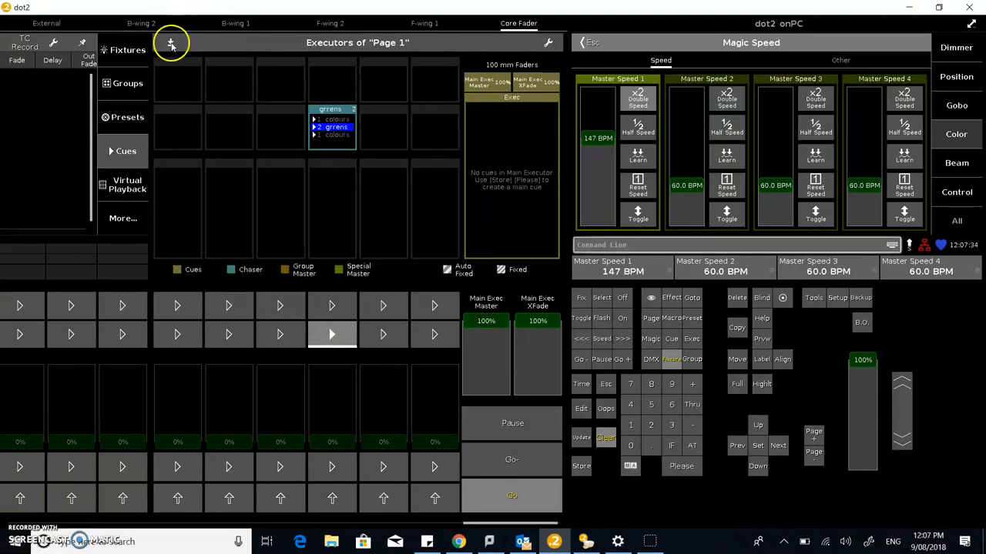
- Turn off Is Chaser in executor 1.203's settings and close them
click(171, 43)
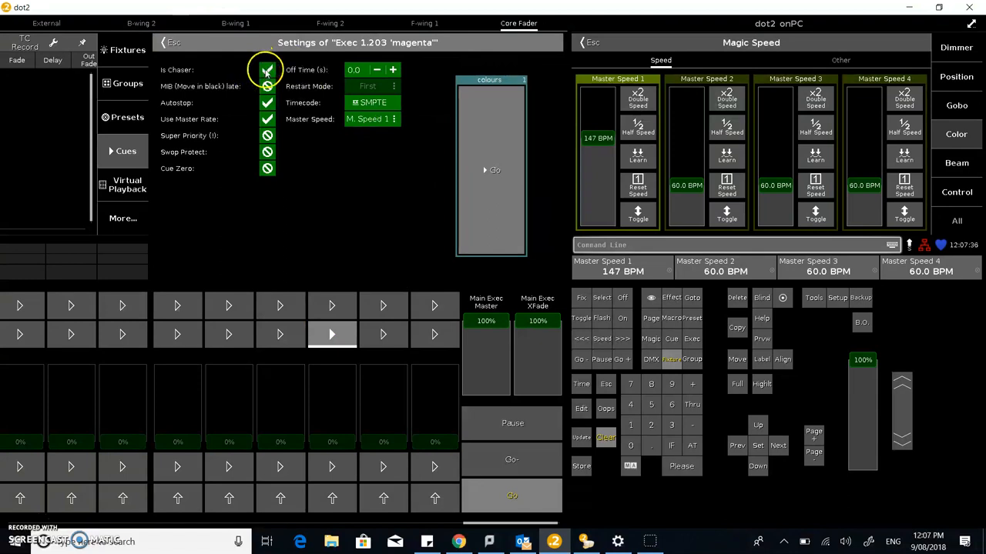
click(268, 70)
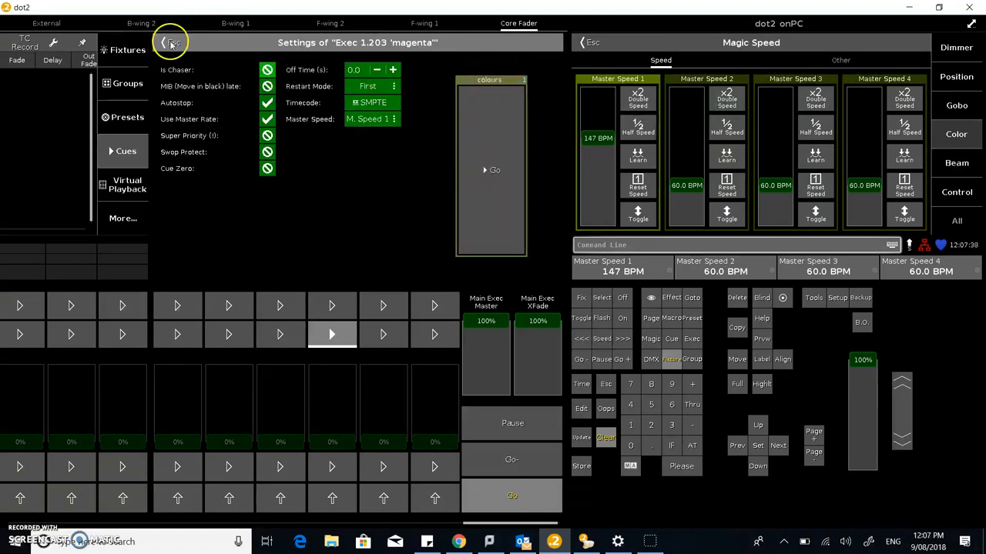
click(170, 41)
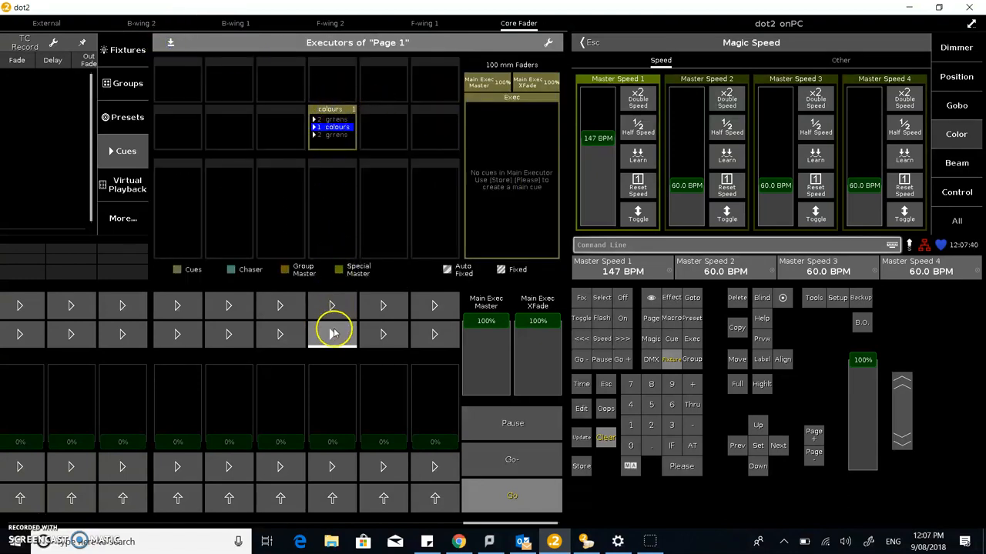
- Trigger executor 1.203 again so it sits on its colours cue
click(333, 335)
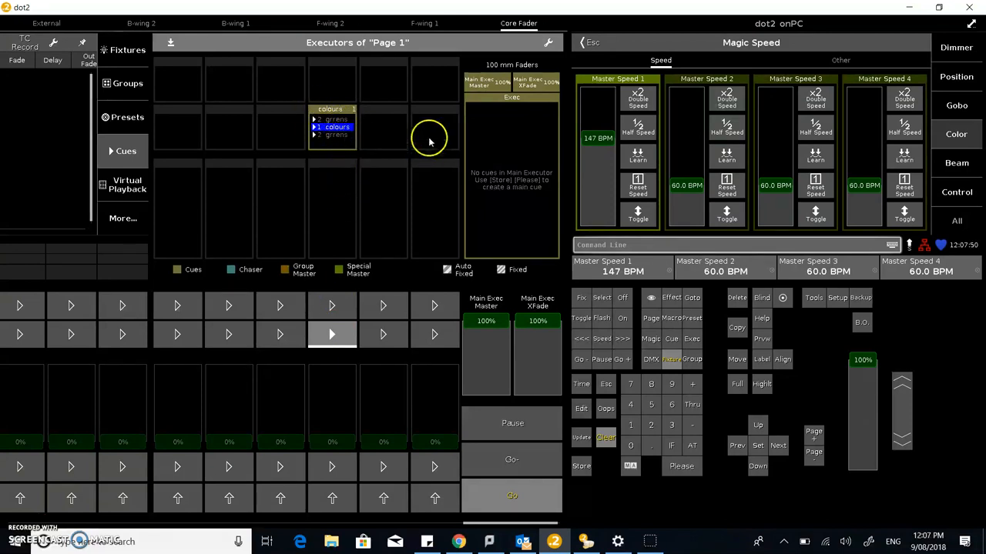
click(332, 126)
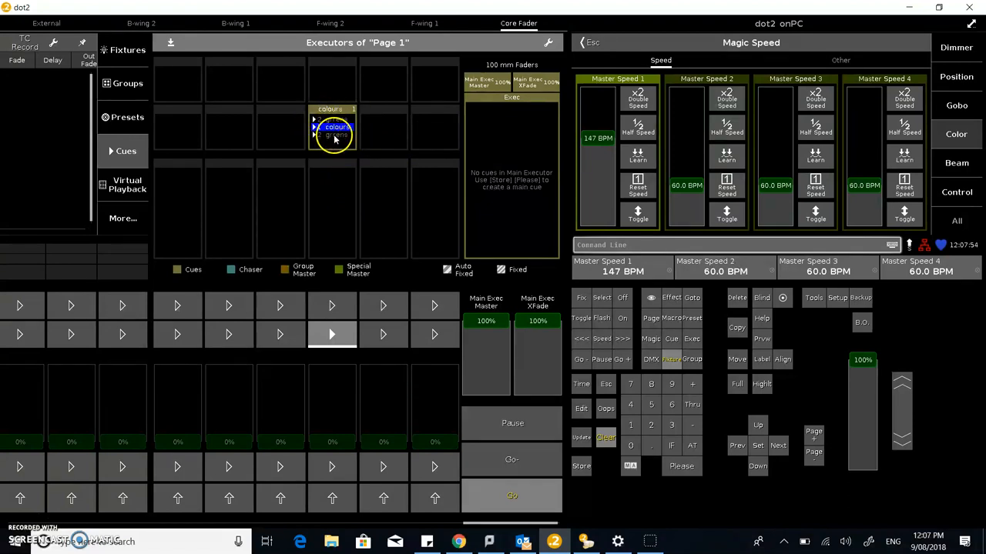
click(332, 126)
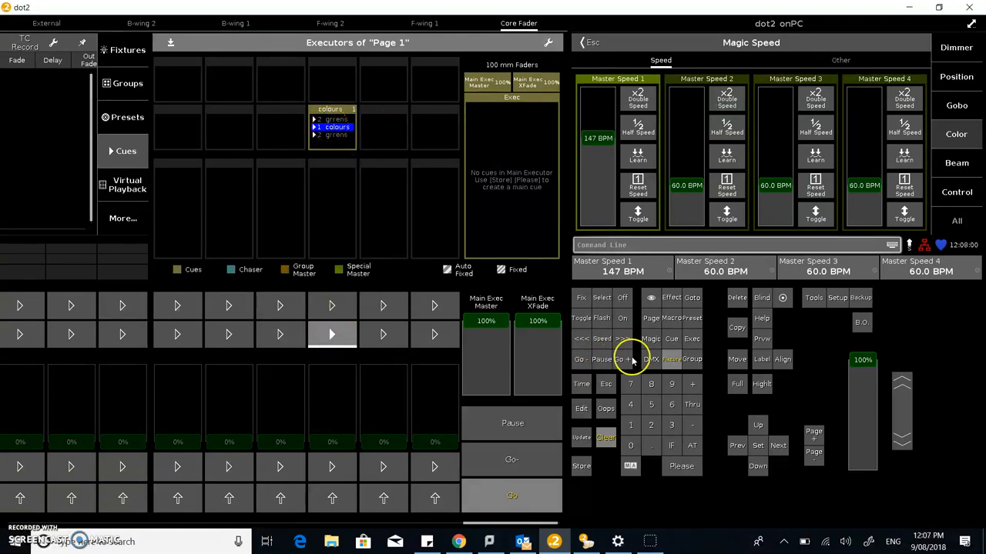
mouse_move(739, 300)
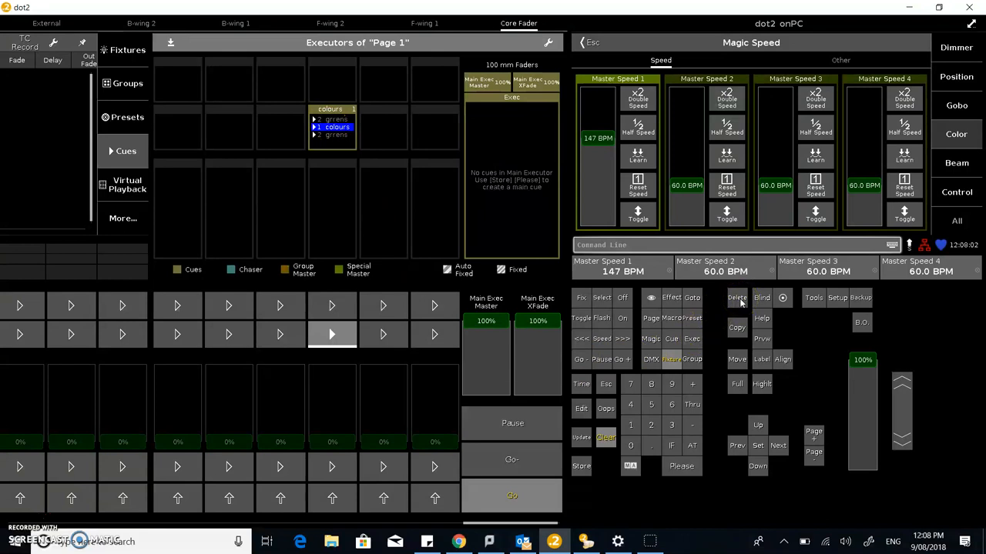
- Start deleting executor 1.203, bringing up the confirmation dialog with Ok and Cancel
click(736, 299)
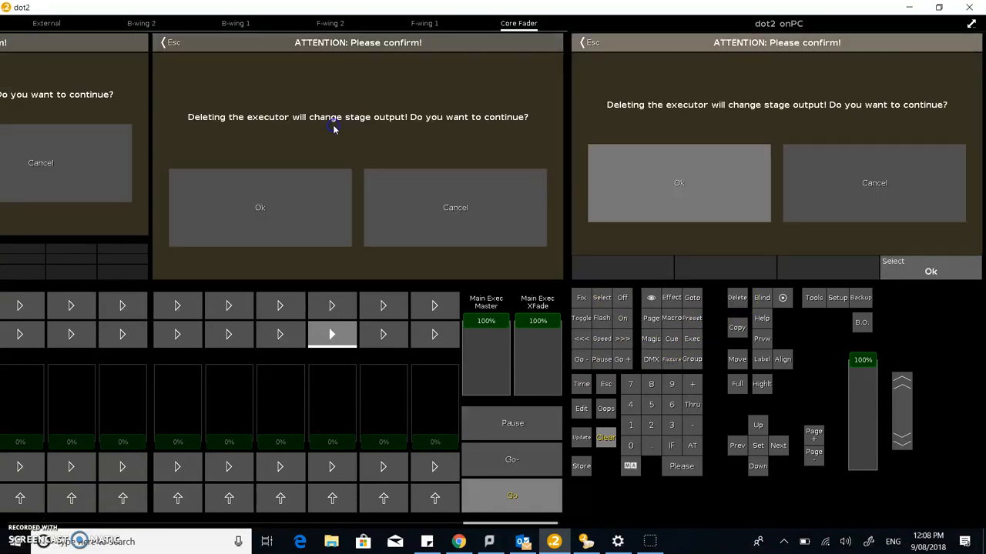
mouse_move(483, 126)
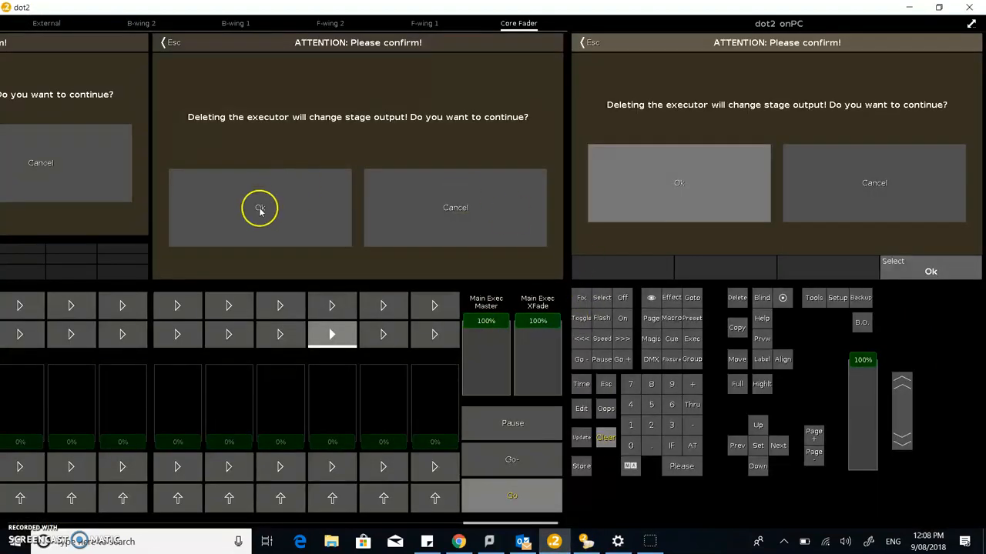
mouse_move(479, 216)
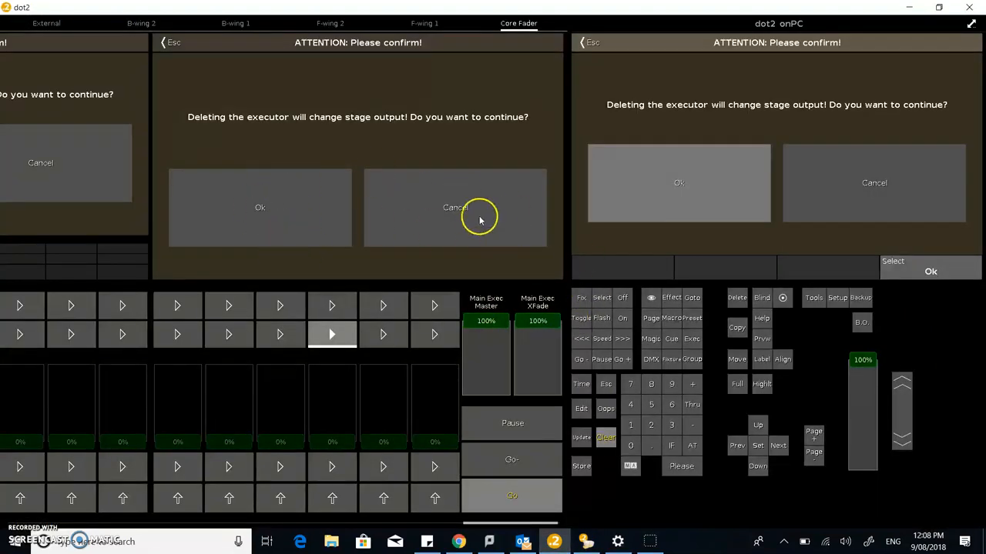